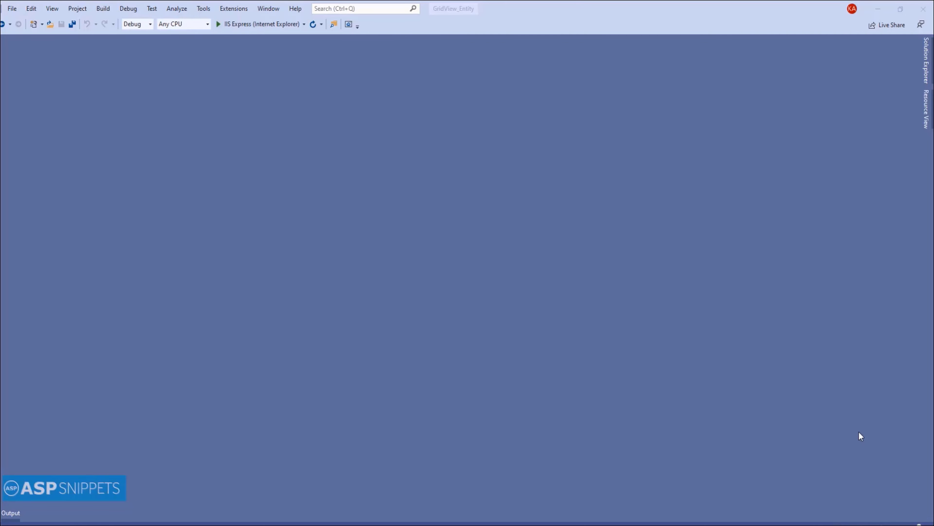
# - From the GridView_Entity project's context menu, start a new ADO.NET Entity Data Model item
pyautogui.click(926, 63)
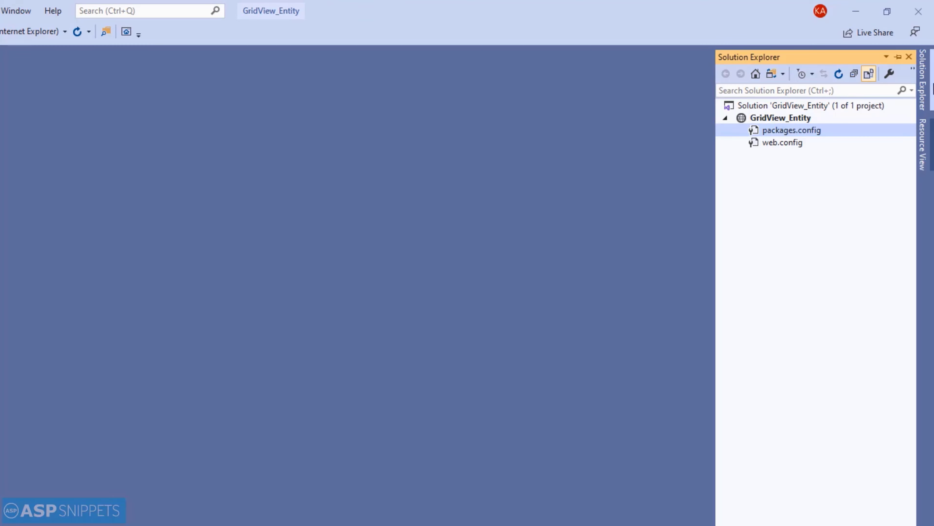
pyautogui.moveTo(807, 119)
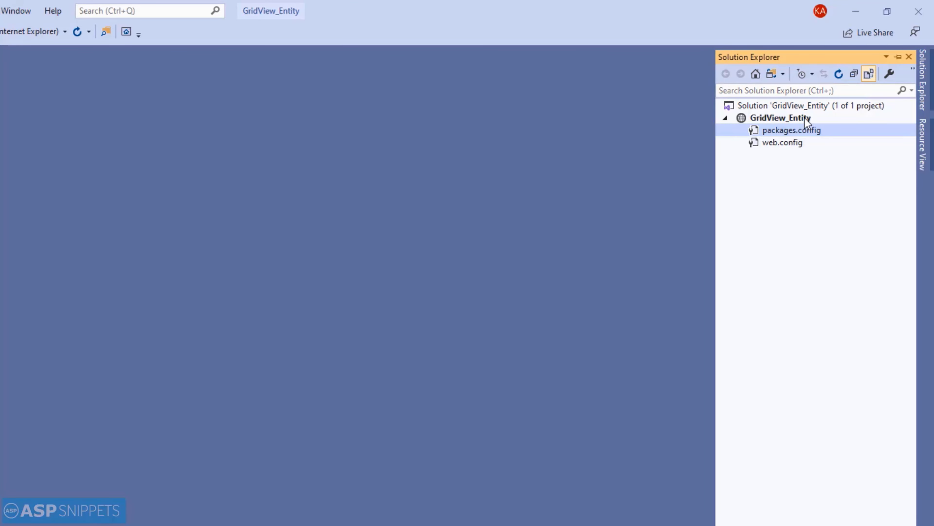
pyautogui.rightClick(779, 117)
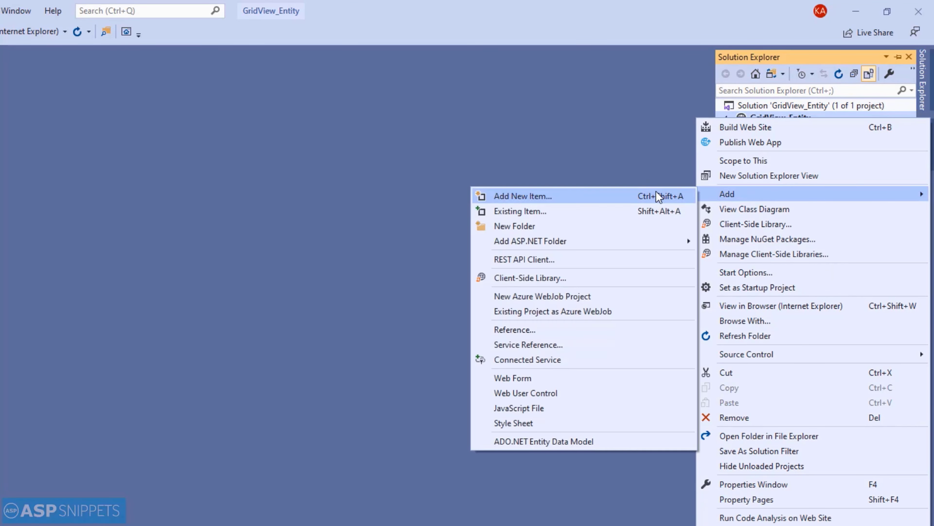
pyautogui.click(523, 195)
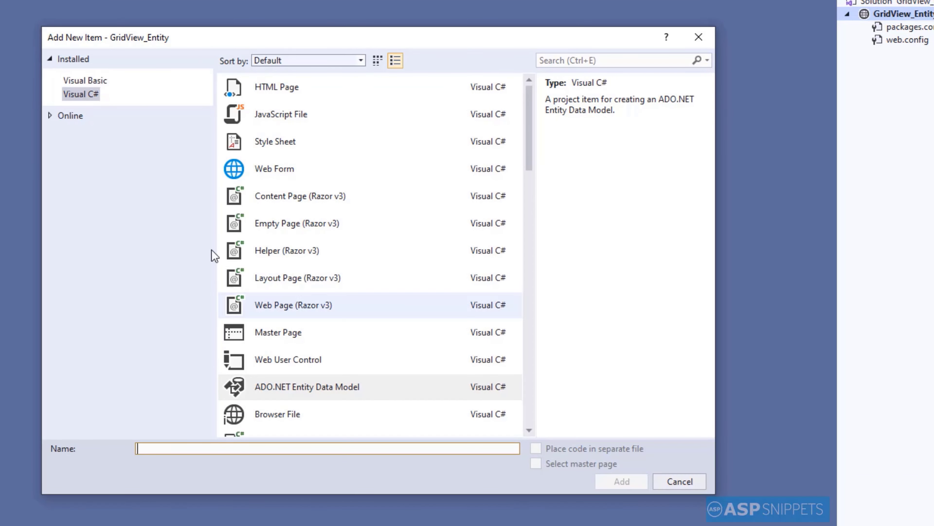
pyautogui.click(307, 386)
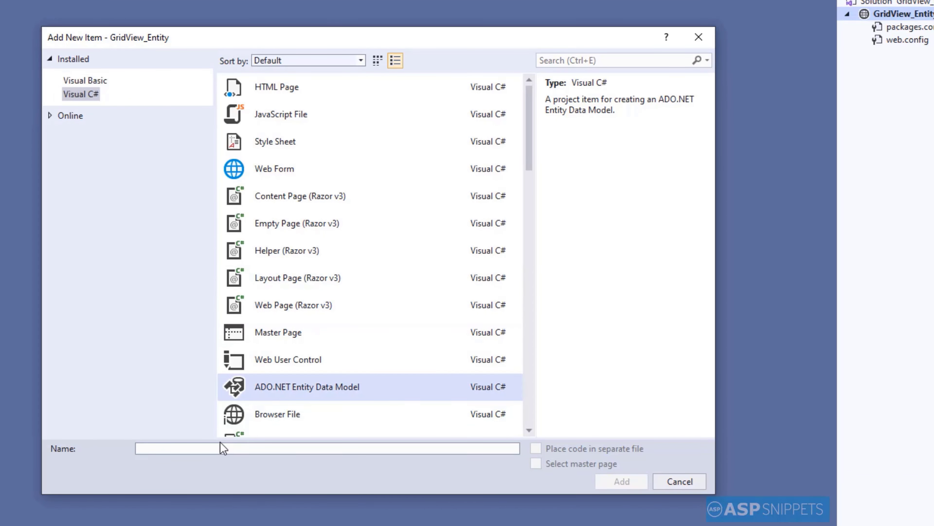
# - Name the entity data model Customers and add it to the project
pyautogui.write('Customer')
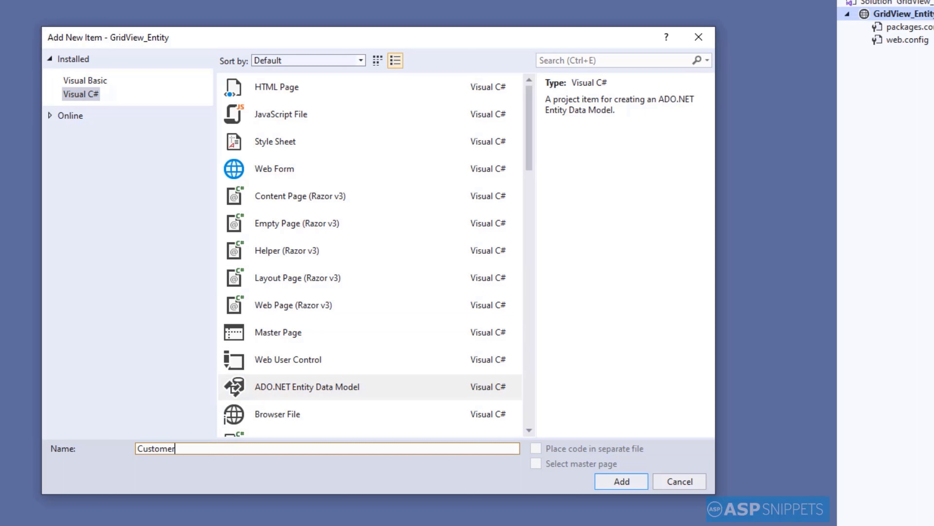
pyautogui.write('s')
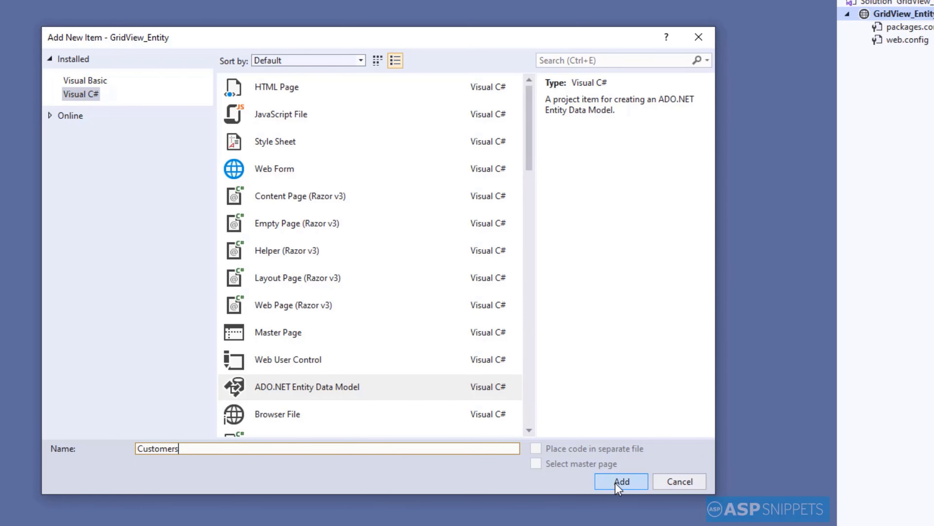
pyautogui.click(621, 480)
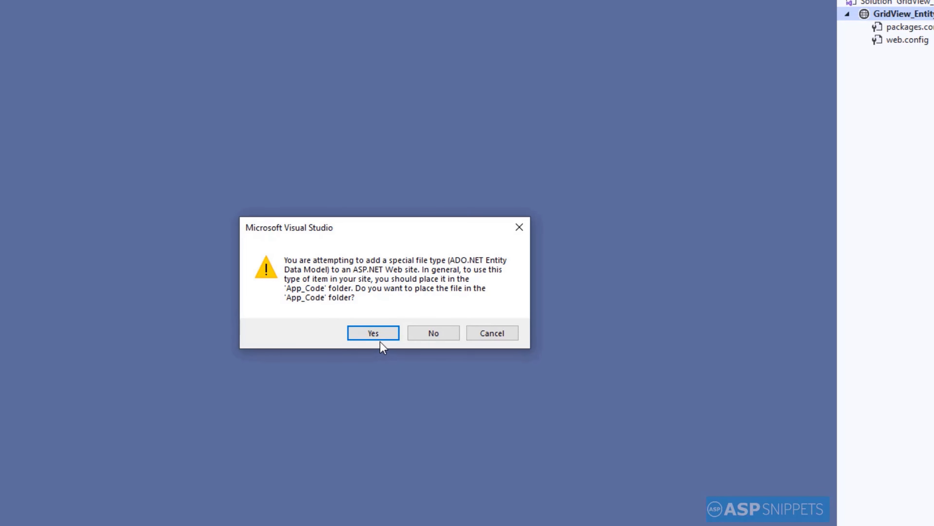
# - Place the model in App_Code, build it from a database, and start a new connection to server .\SQL2014
pyautogui.click(373, 332)
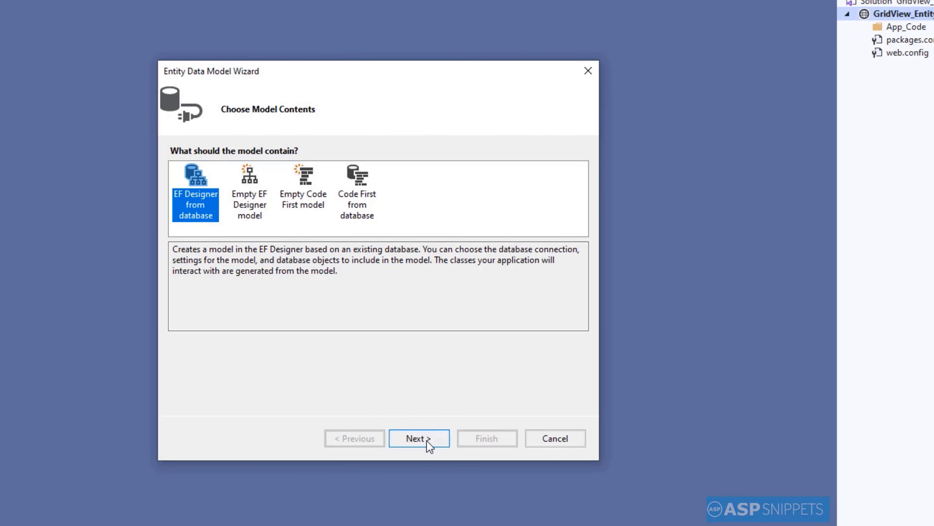
pyautogui.click(418, 438)
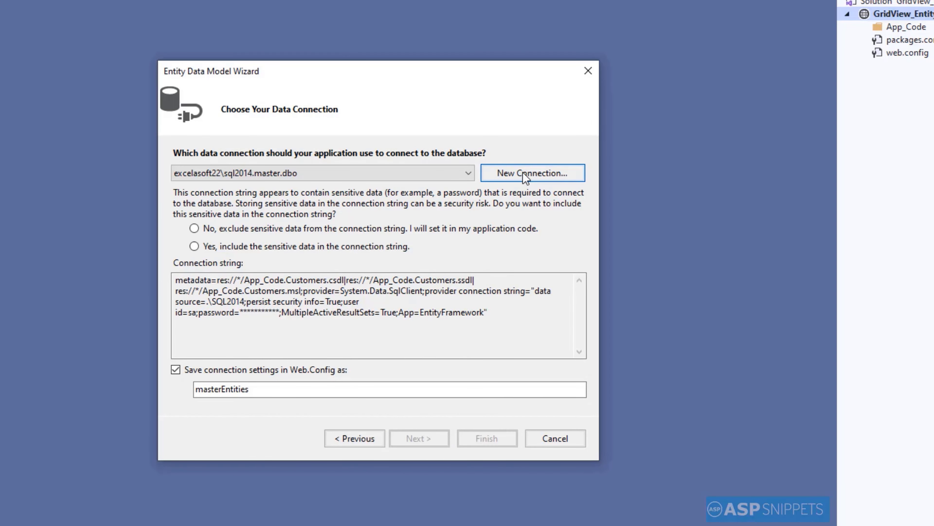
pyautogui.click(531, 172)
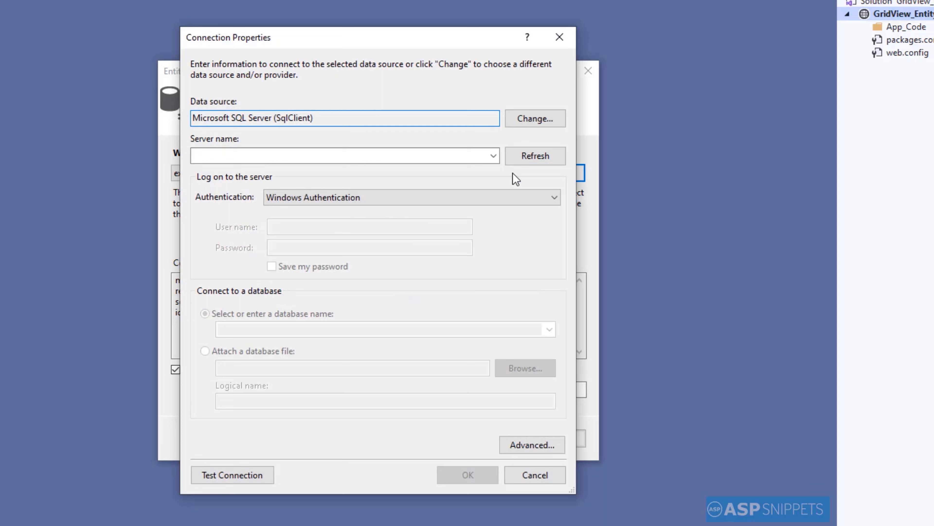
pyautogui.click(345, 156)
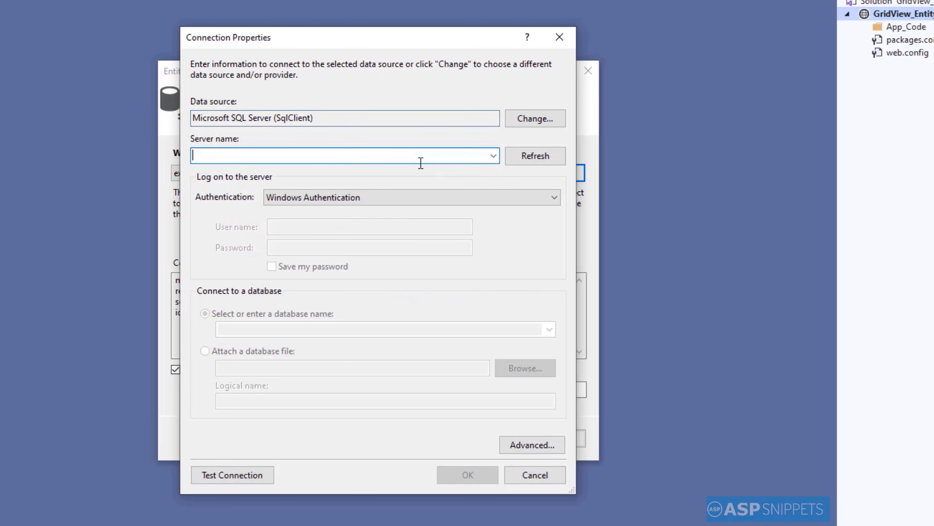
pyautogui.moveTo(514, 303)
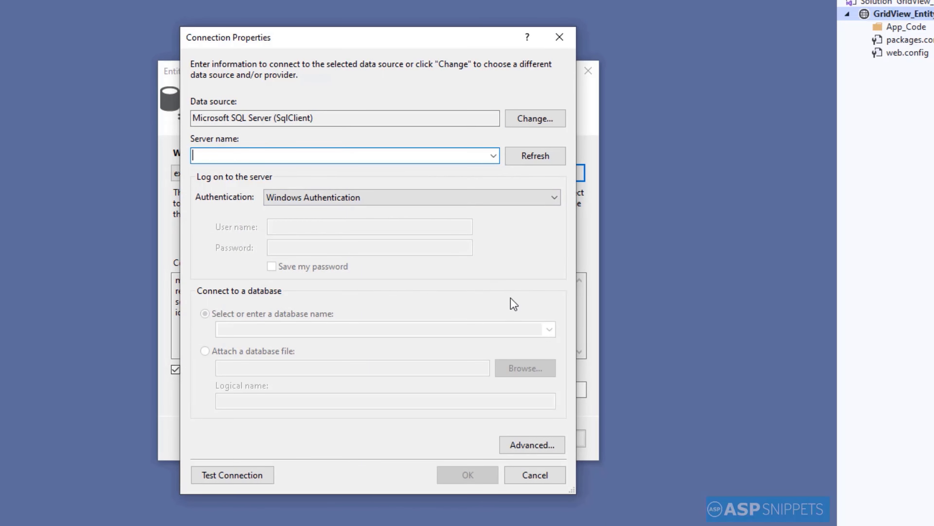
pyautogui.write('.\\SQ')
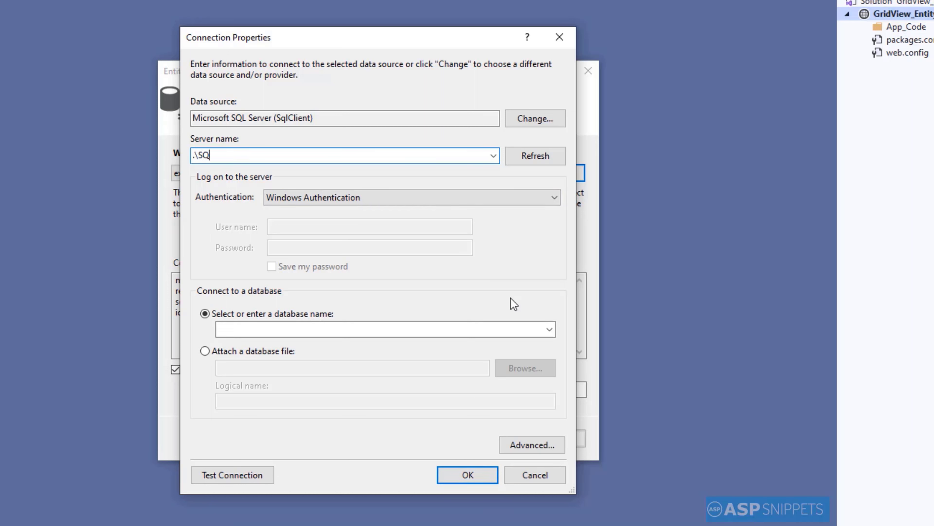
pyautogui.write('L20')
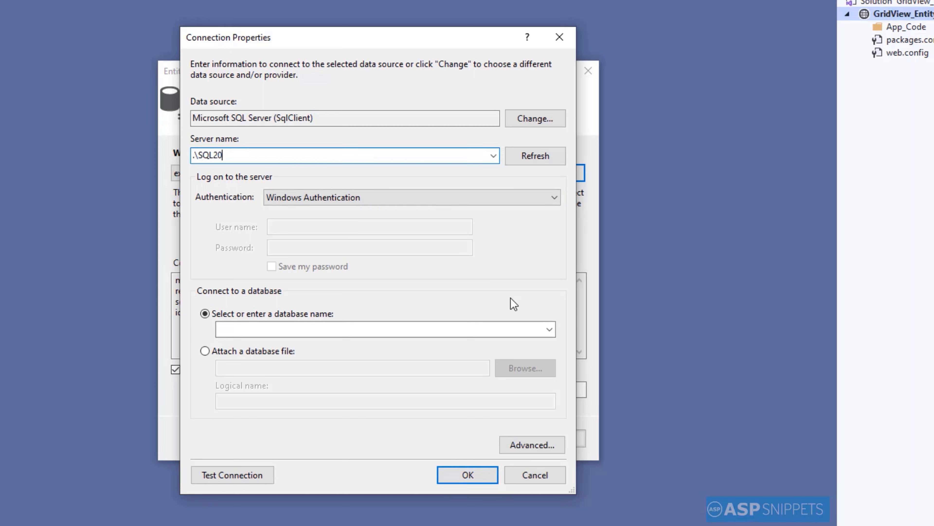
pyautogui.write('14')
pyautogui.click(370, 227)
pyautogui.write('sa')
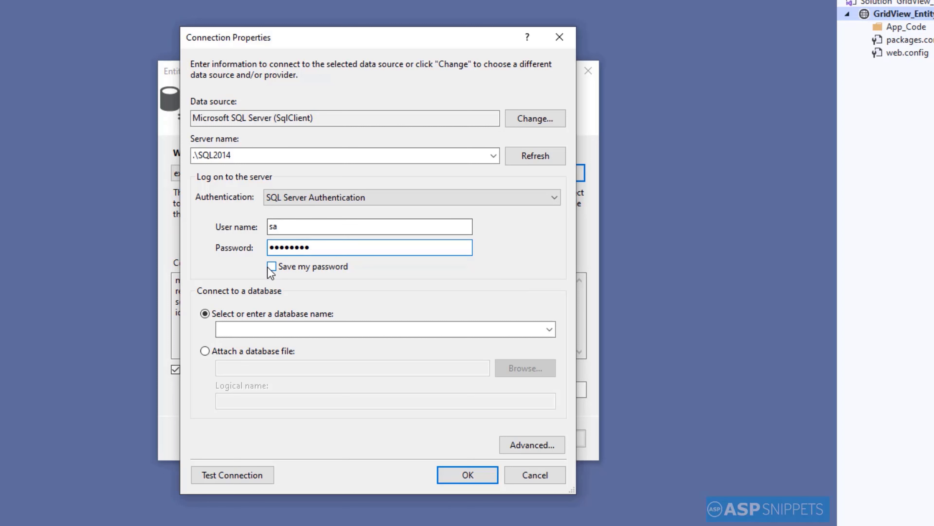
# - Use SQL Server authentication with saved password, pick the Northwind database, and test the connection successfully
pyautogui.click(272, 266)
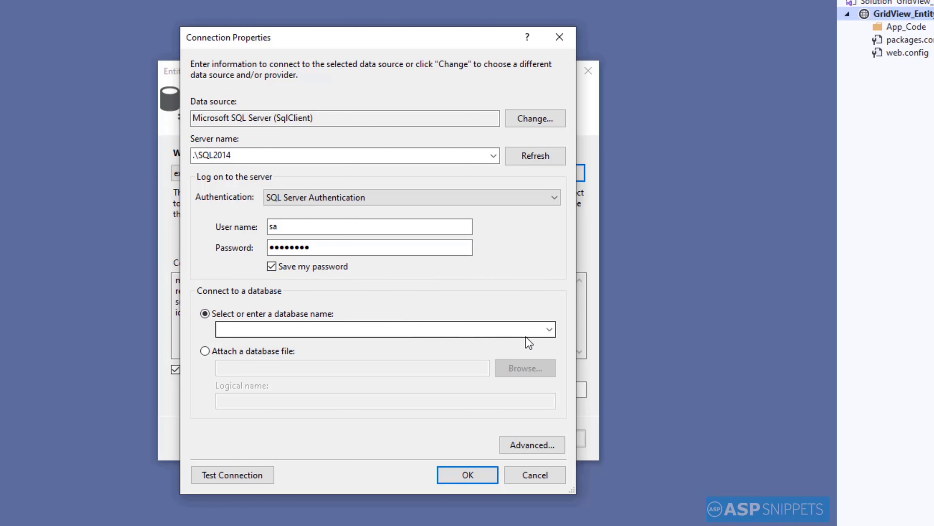
pyautogui.click(548, 329)
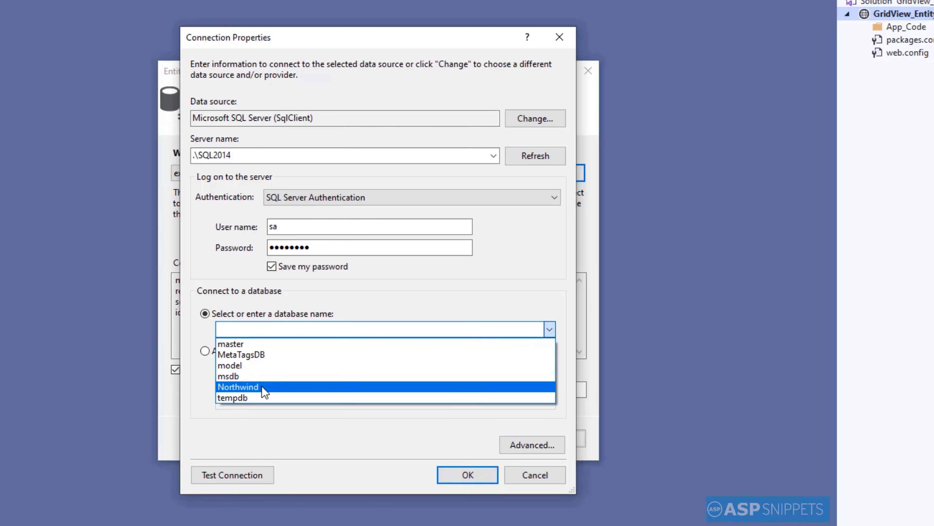
pyautogui.moveTo(271, 396)
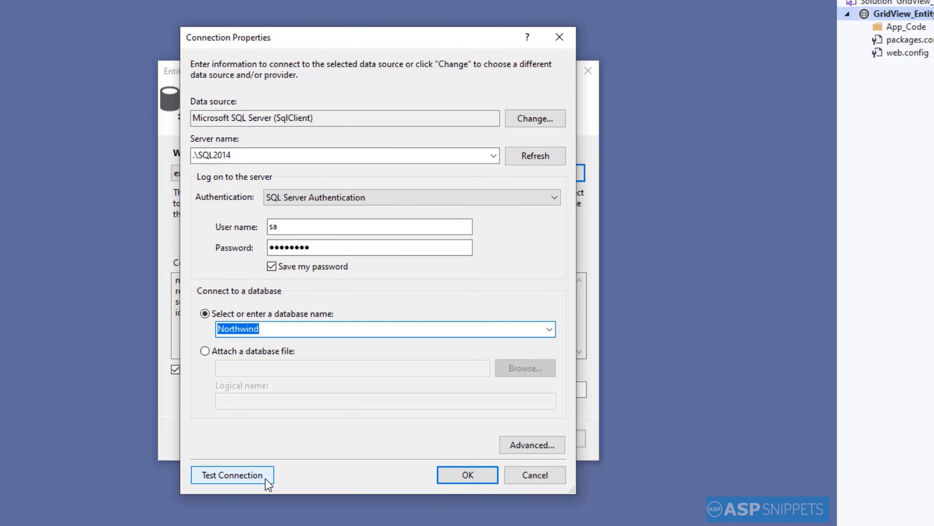
pyautogui.click(231, 475)
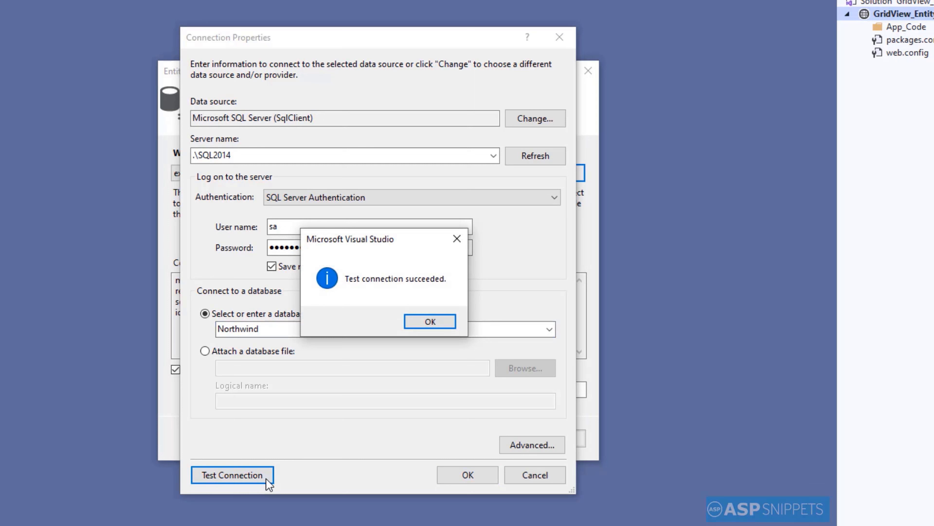
pyautogui.moveTo(337, 304)
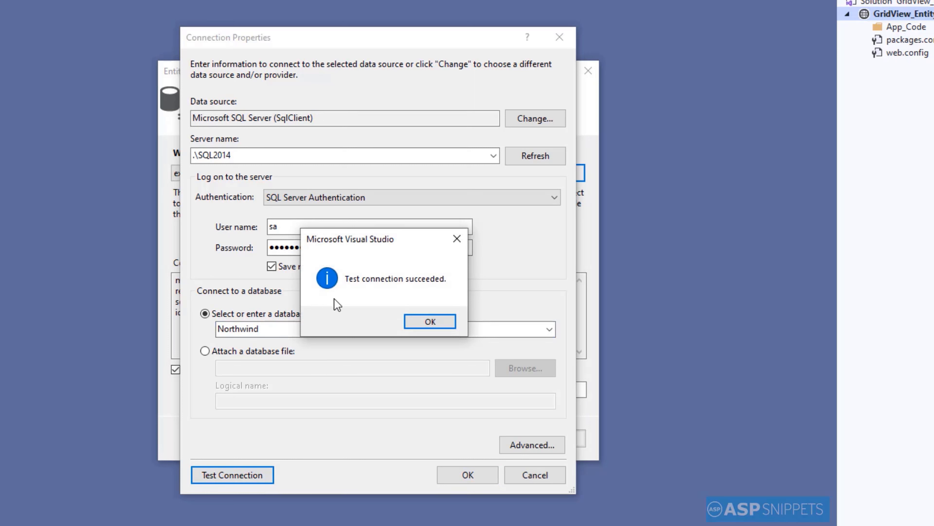
pyautogui.moveTo(430, 322)
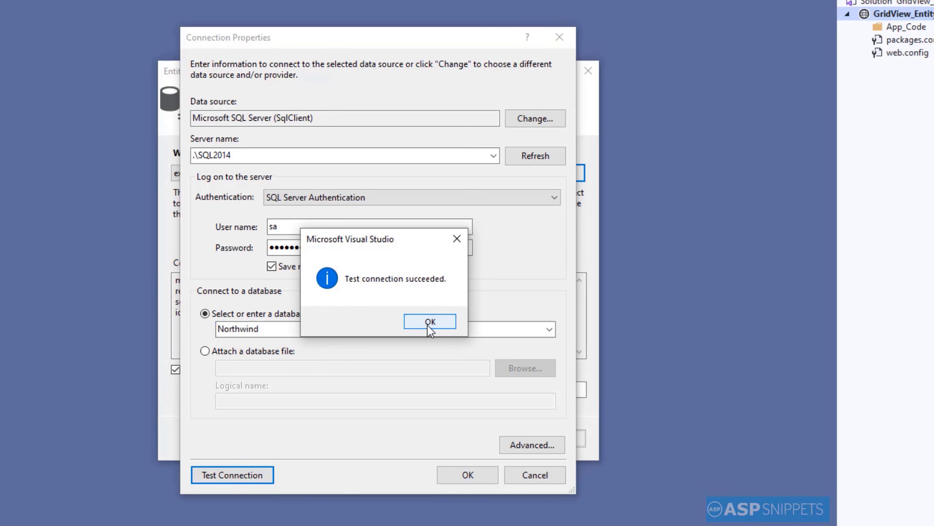
pyautogui.click(430, 321)
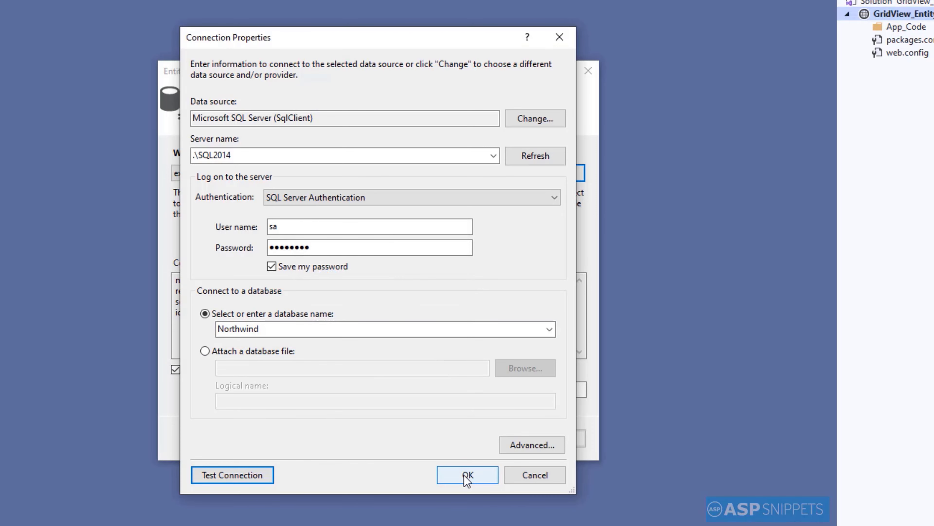
# - Accept the Northwind connection and continue with Entity Framework 5.0
pyautogui.click(467, 476)
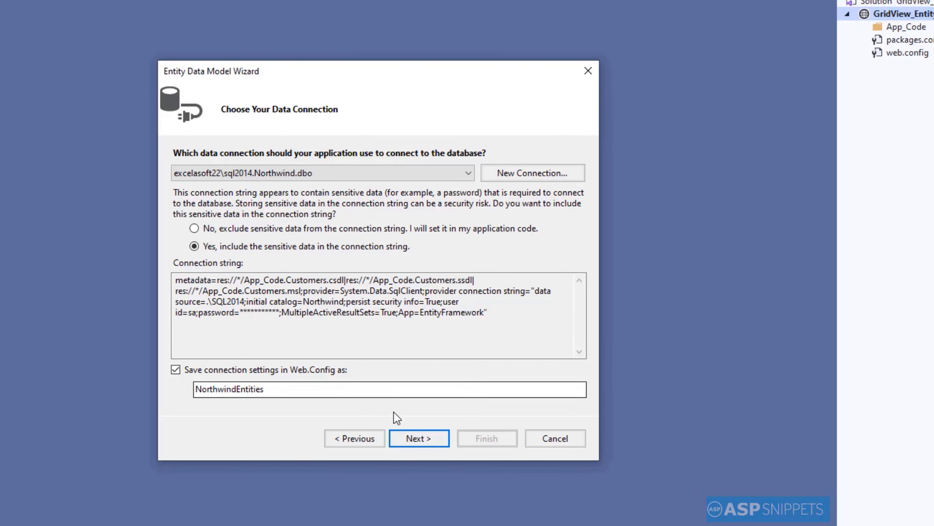
pyautogui.click(419, 438)
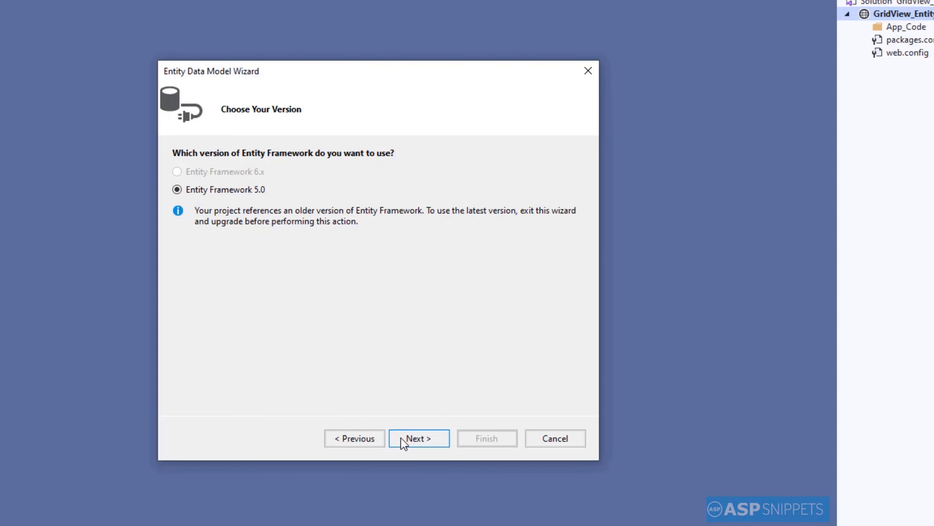
pyautogui.click(418, 438)
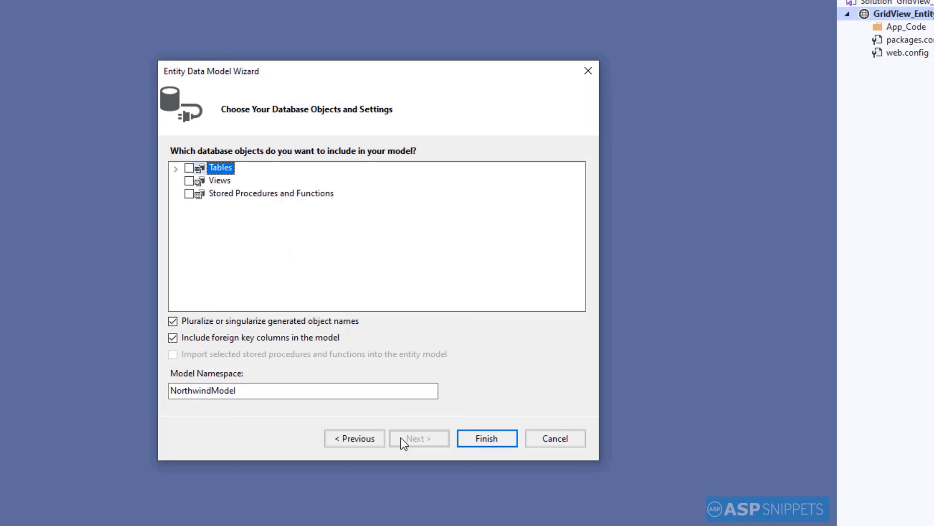
# - Include only the dbo Customers table under the NorthwindModel namespace and finish generating the model
pyautogui.click(176, 168)
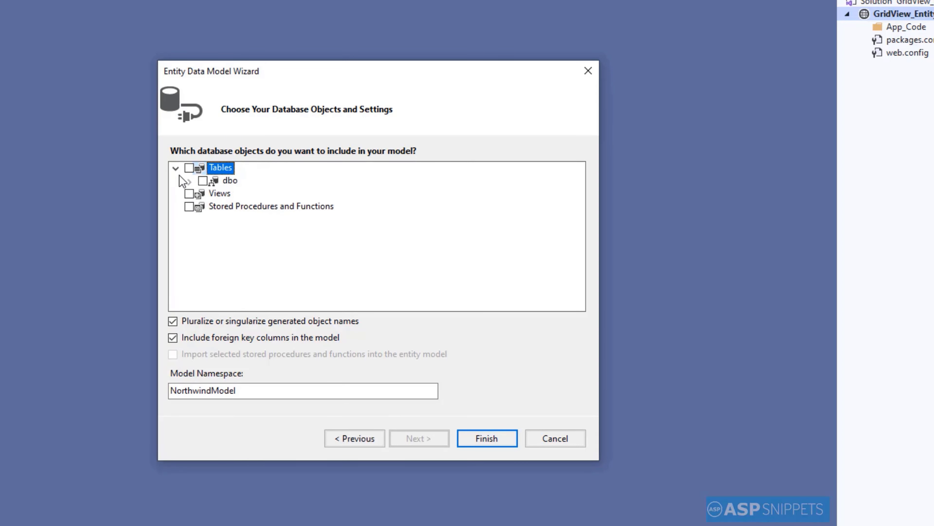
pyautogui.click(186, 180)
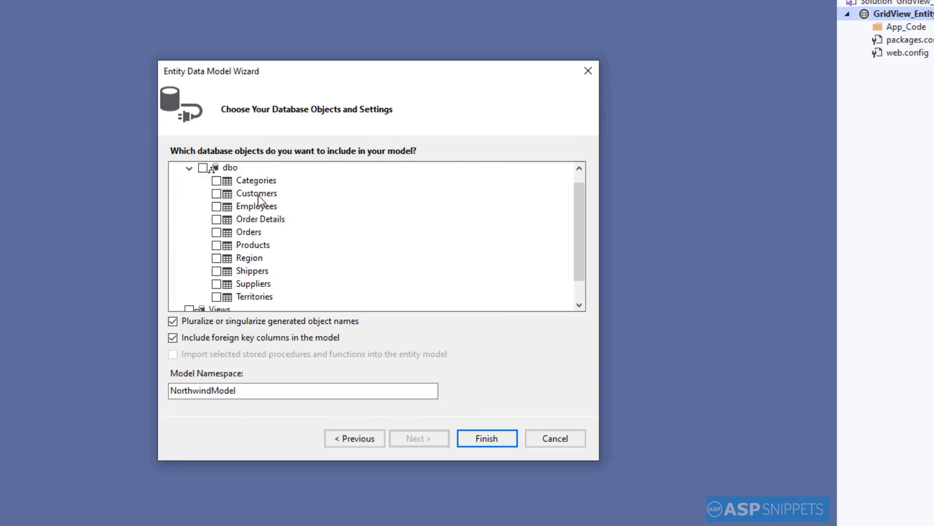
pyautogui.click(217, 193)
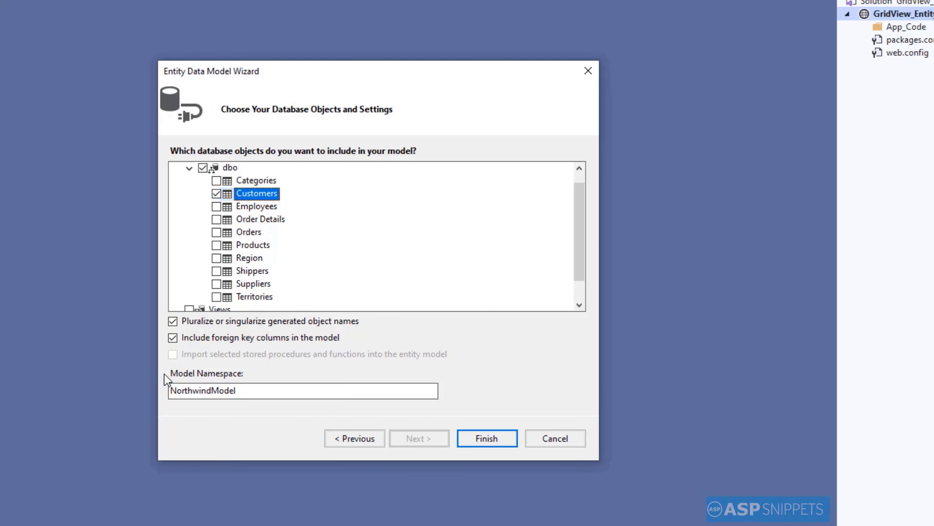
pyautogui.doubleClick(223, 390)
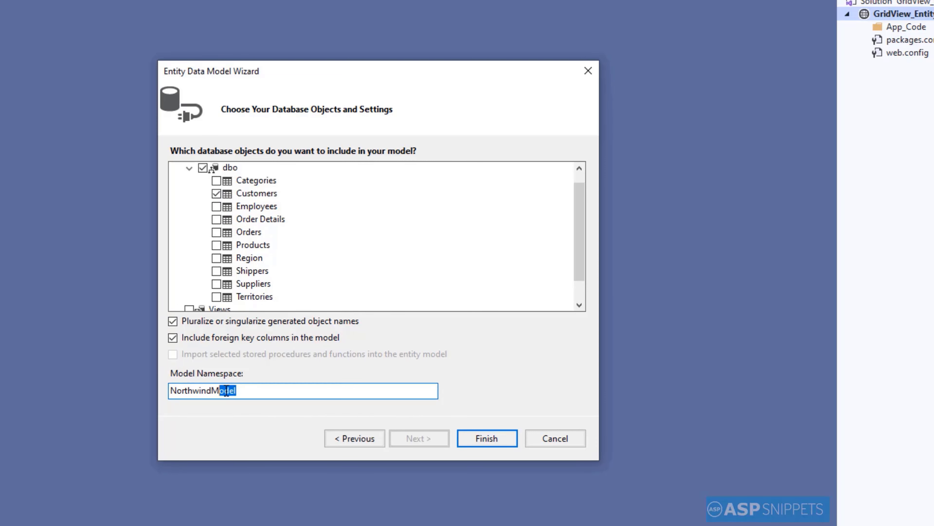
pyautogui.click(241, 391)
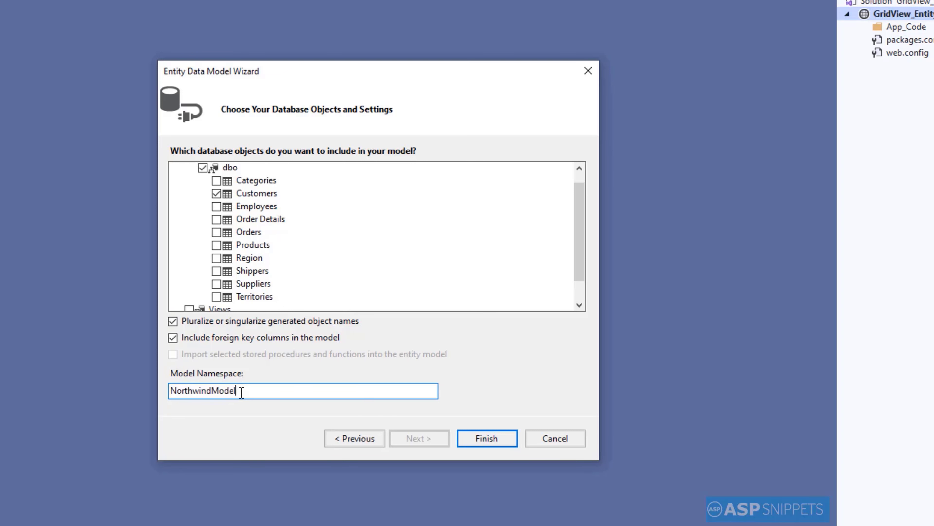
pyautogui.moveTo(271, 441)
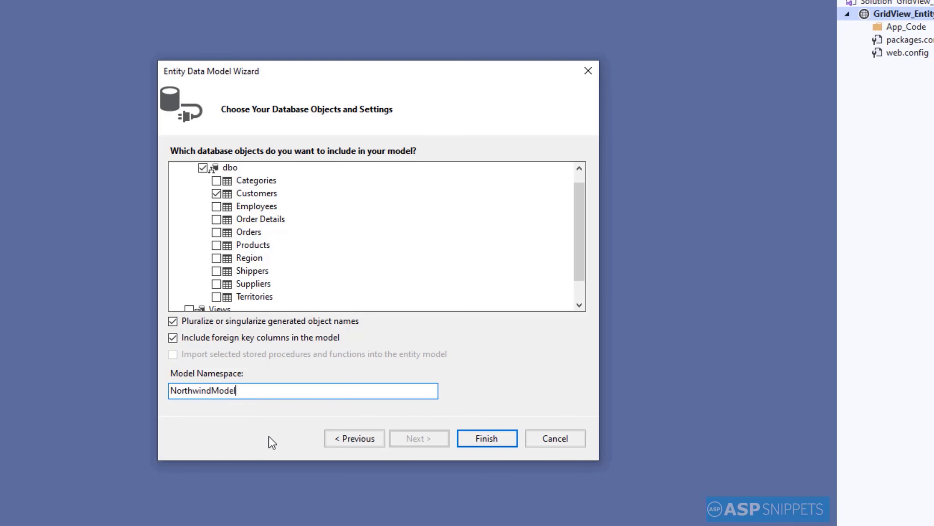
pyautogui.moveTo(486, 437)
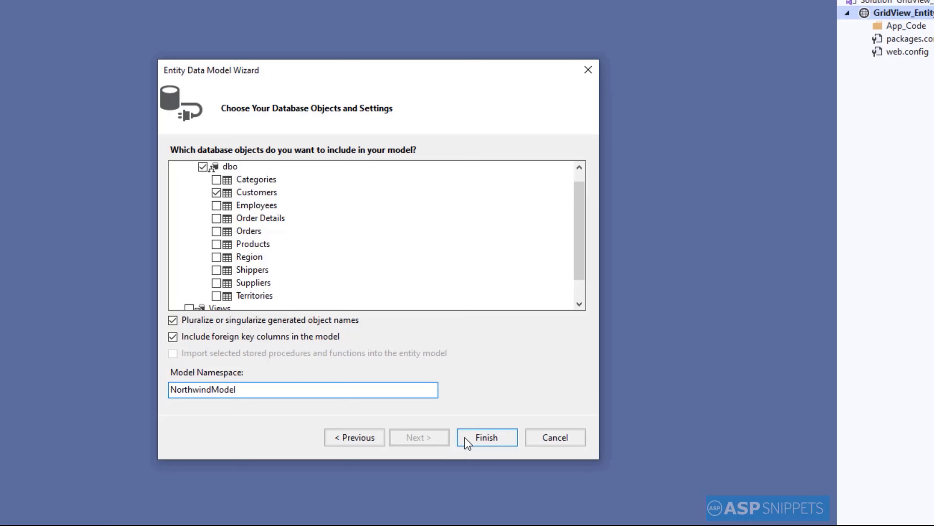
pyautogui.click(486, 437)
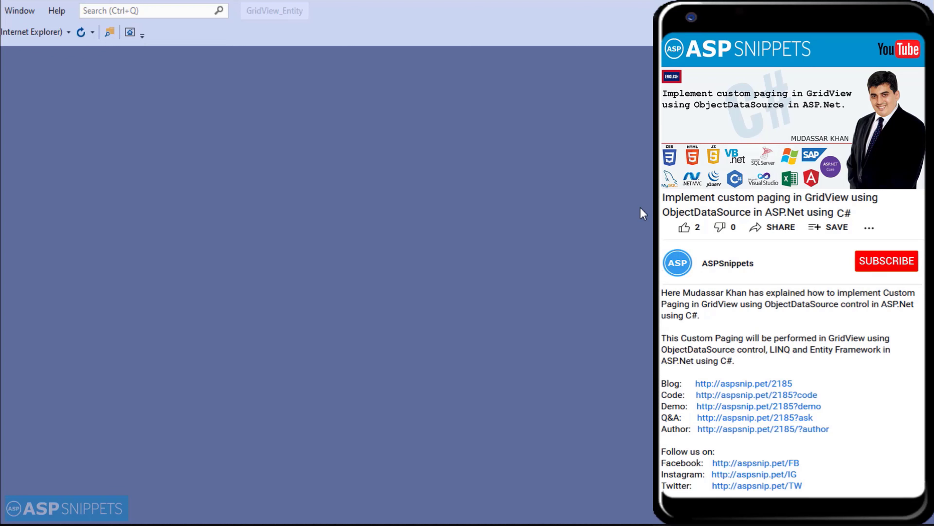
# - Auto-hide Solution Explorer so the empty editor area shows after the wizard finishes
pyautogui.click(887, 261)
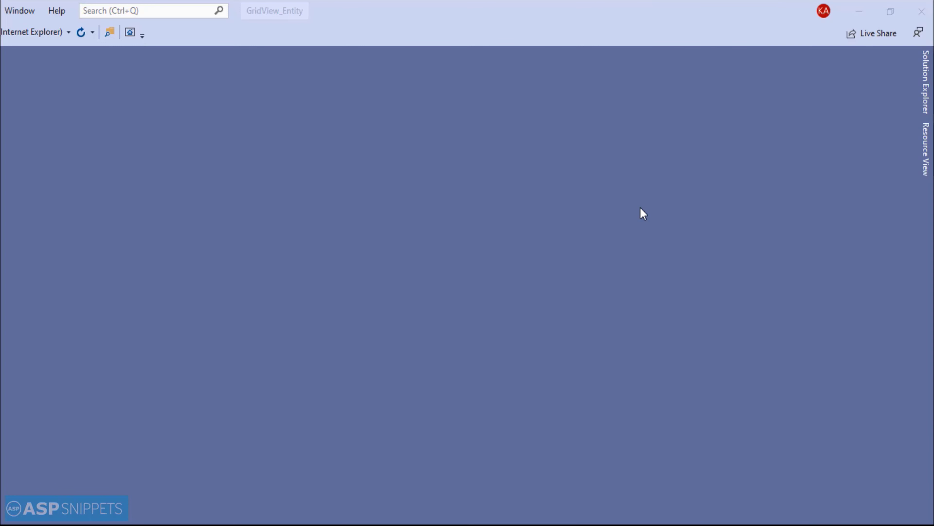
# - Add a new Visual C# class file named CustomerDS.cs to the project
pyautogui.click(926, 89)
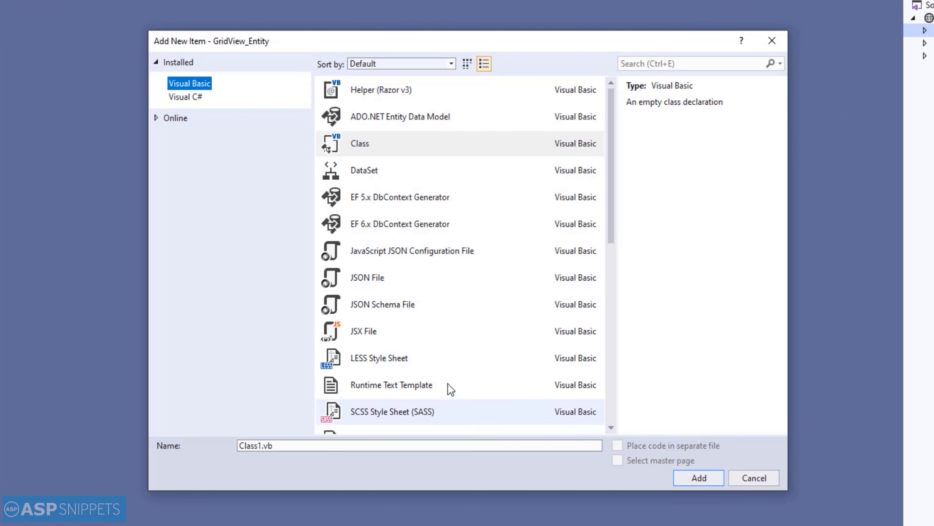
pyautogui.click(186, 96)
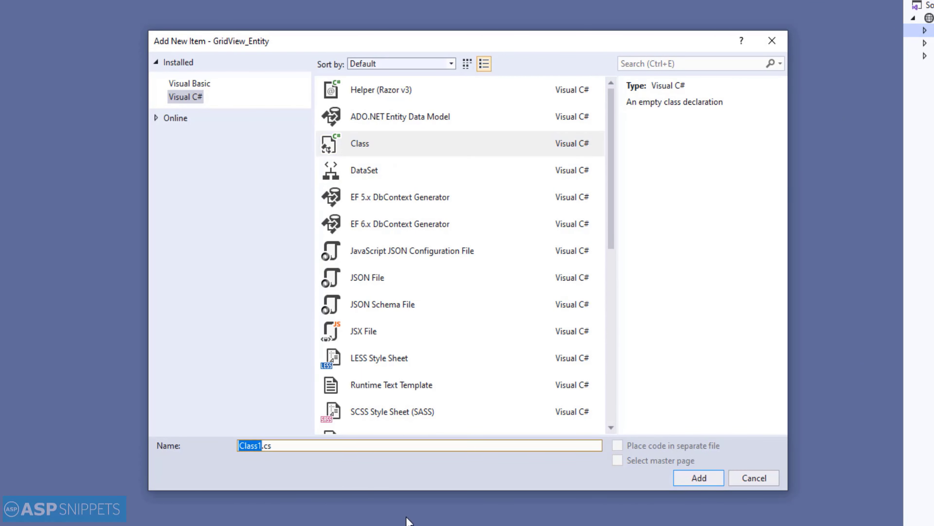
pyautogui.write('Customer')
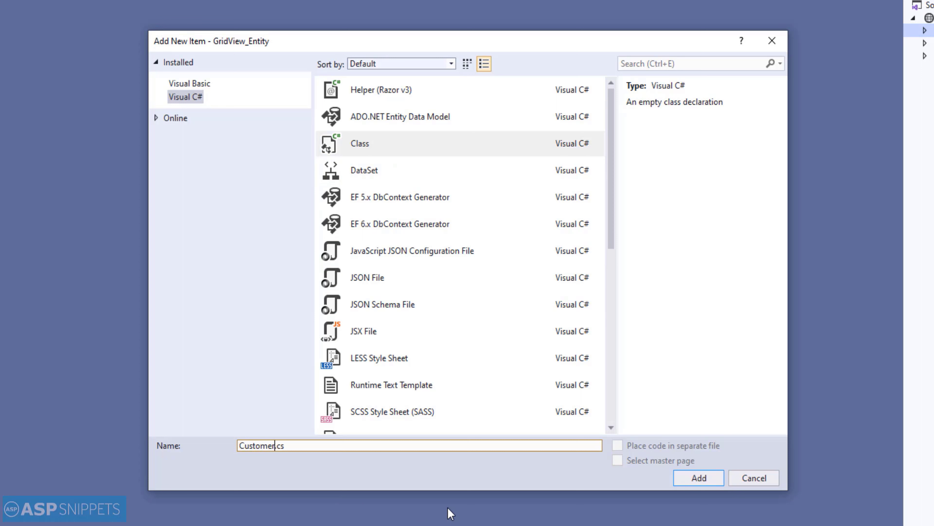
pyautogui.write('DS')
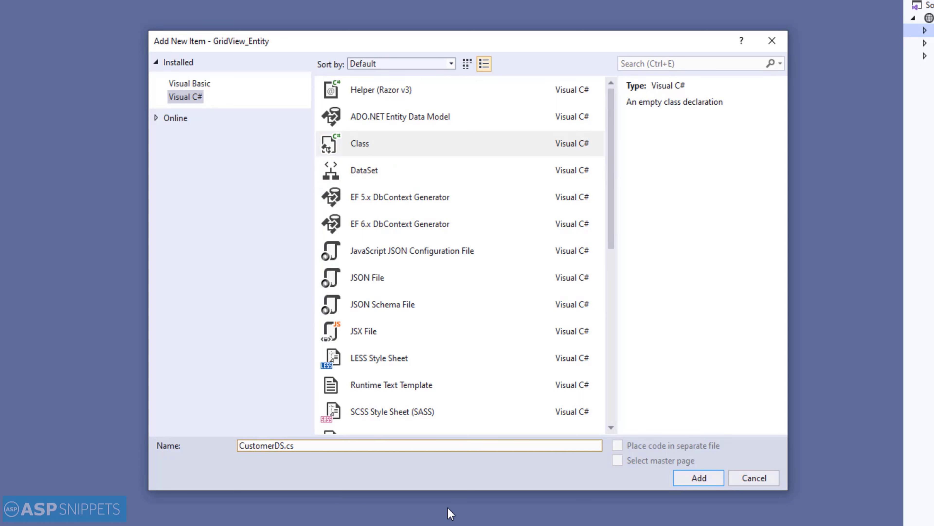
pyautogui.moveTo(589, 466)
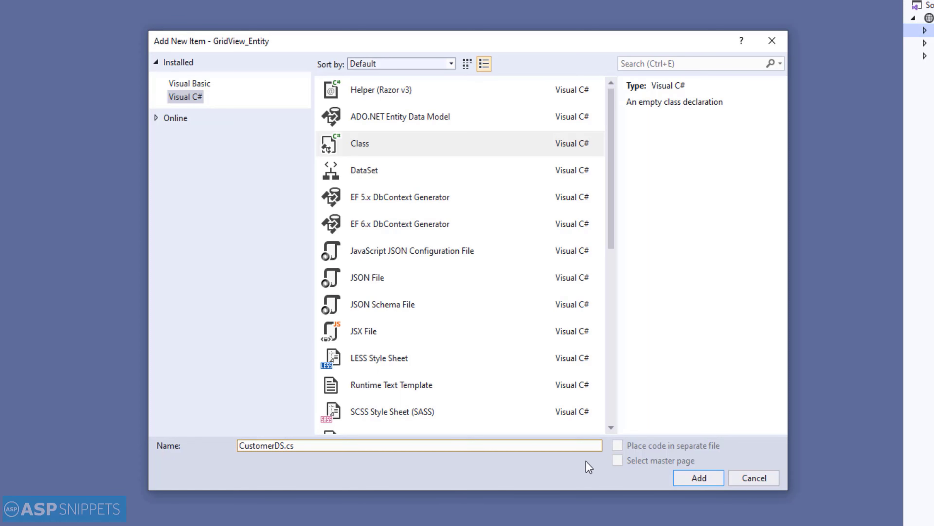
pyautogui.click(699, 477)
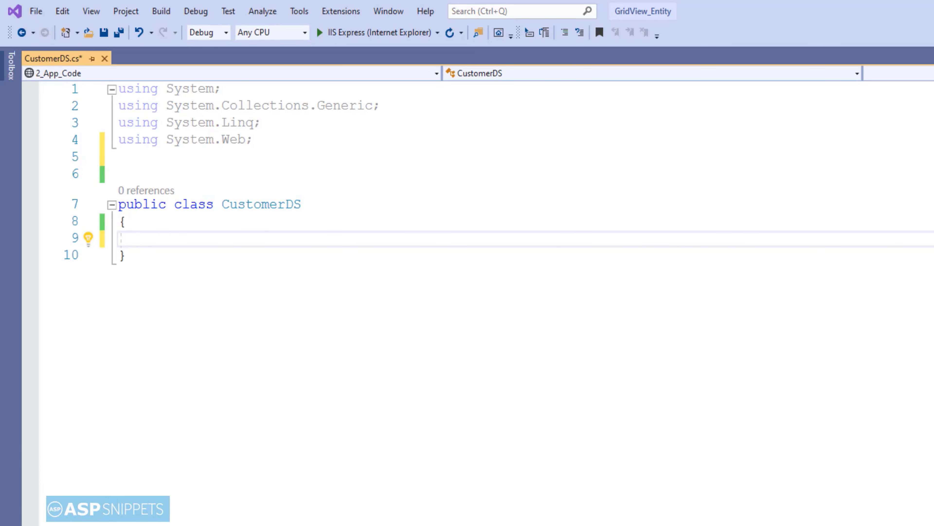
# - Declare public List<Customer> GetCustomers(int startIndex, int maxRows) with an empty body
pyautogui.write('public')
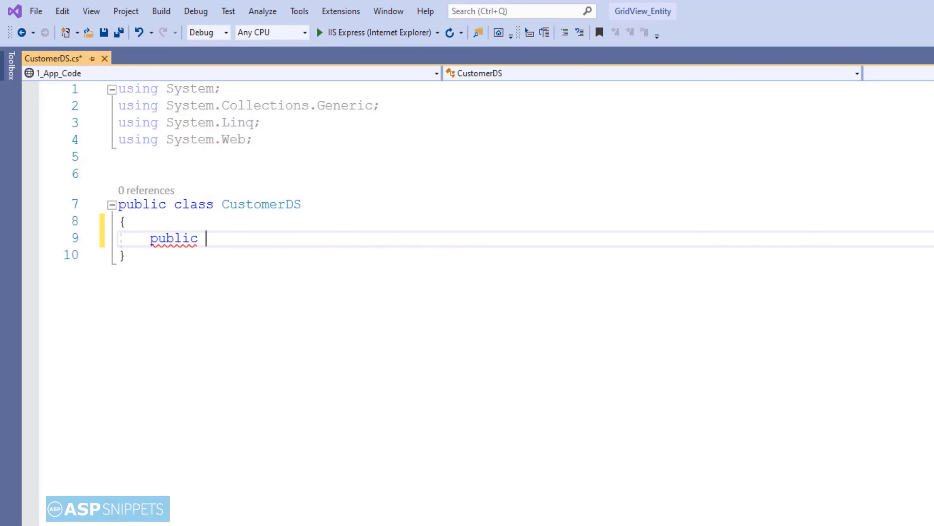
pyautogui.write('List<Customer>')
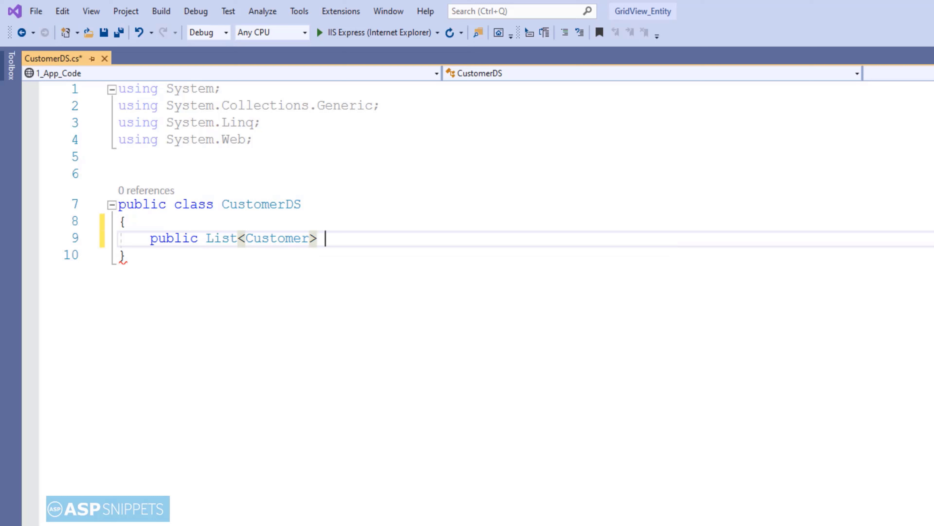
pyautogui.write('GetCustomers()')
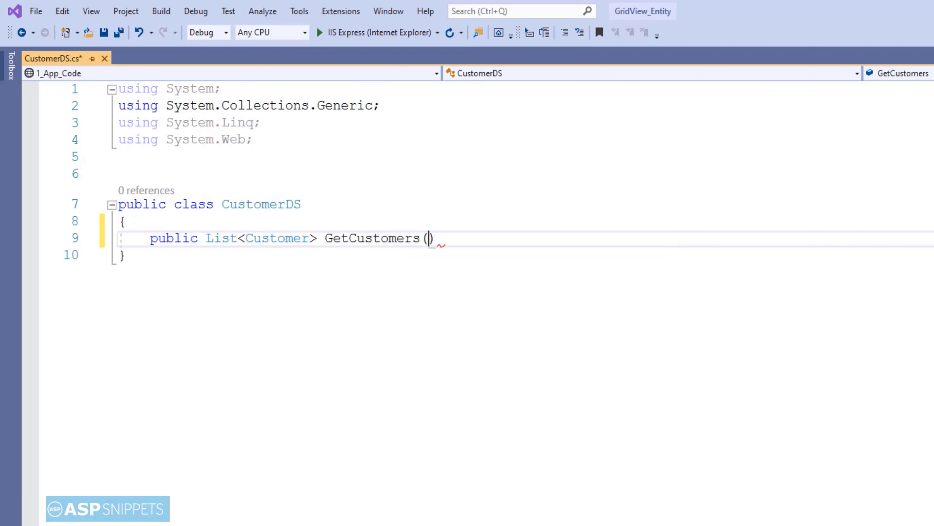
pyautogui.write('int startInde')
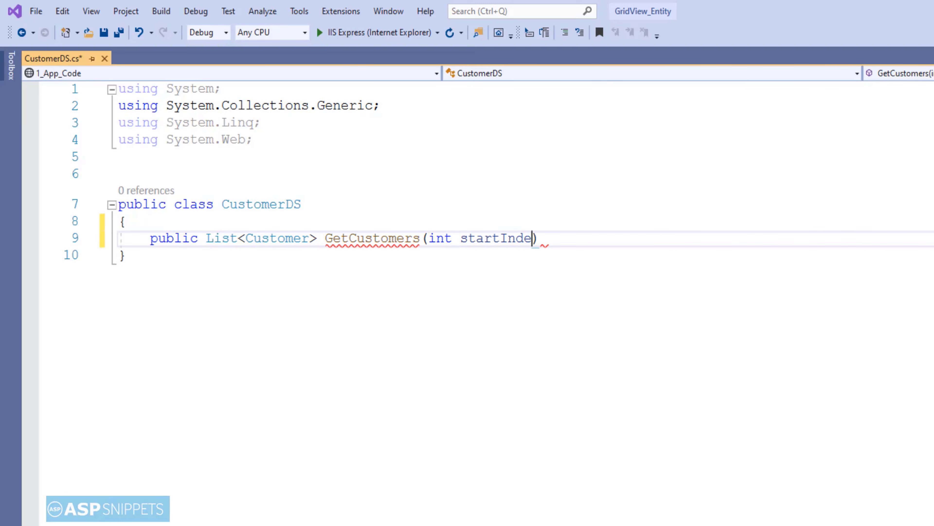
pyautogui.write('x, int')
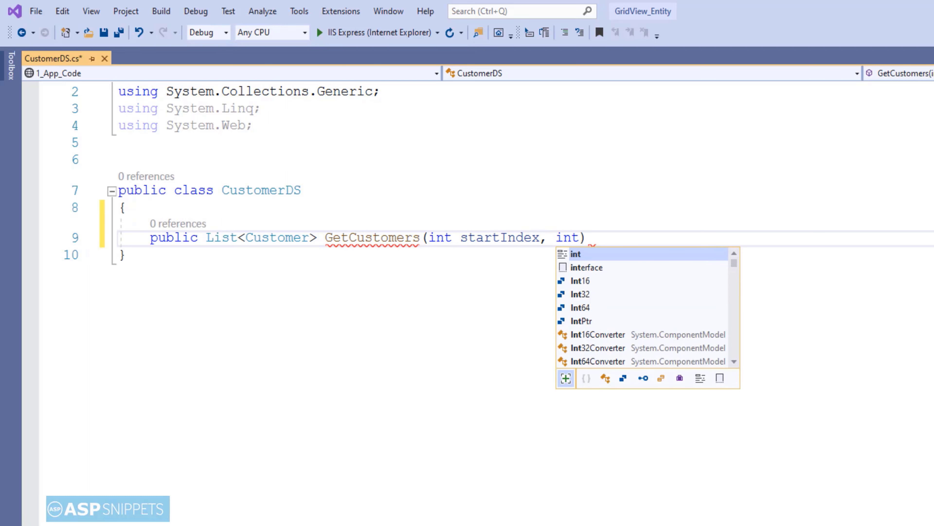
pyautogui.write('maxRows')
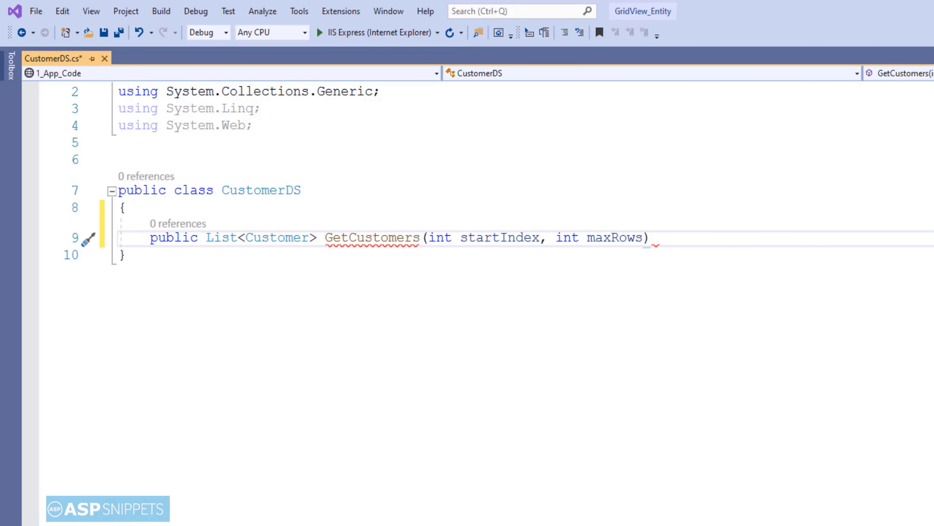
pyautogui.write('{ }')
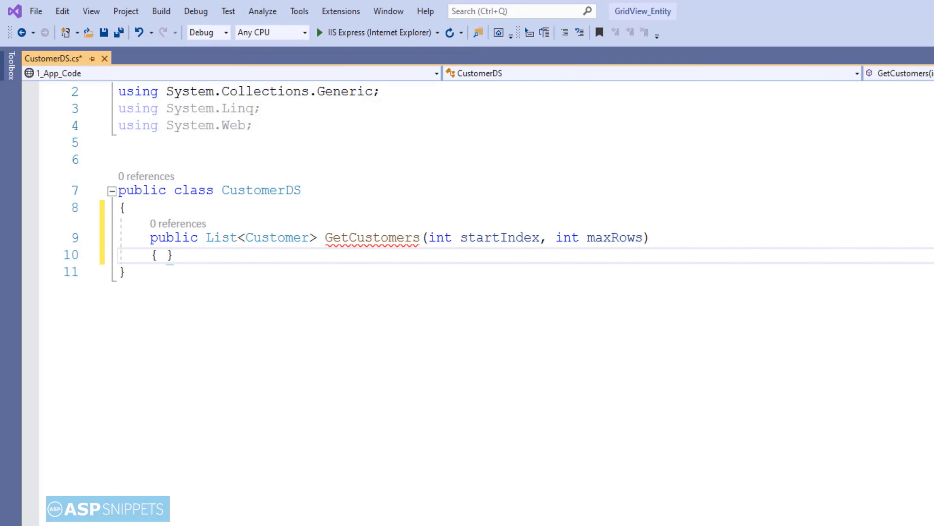
pyautogui.press('Enter')
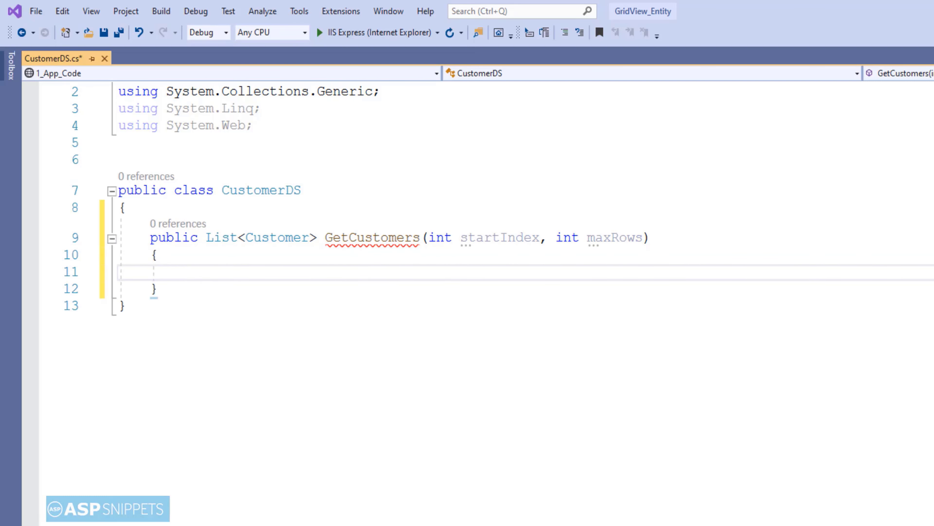
# - Inside GetCustomers, add a using block creating a new NorthwindEntities context
pyautogui.write('using')
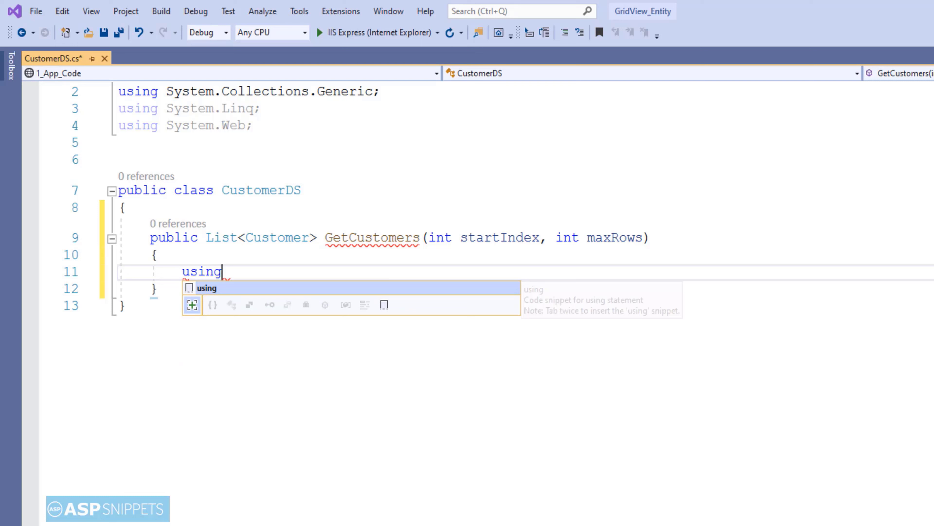
pyautogui.write('(NorthwindEntities entities = new')
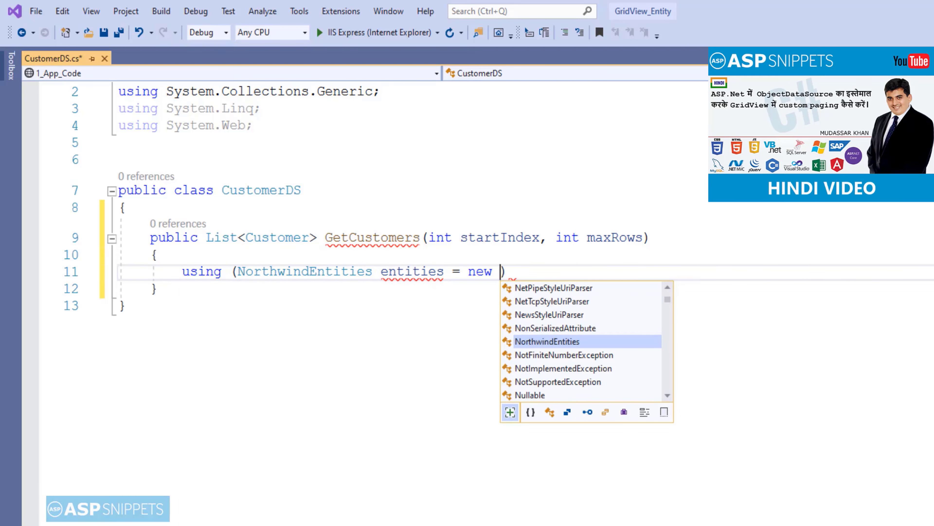
pyautogui.write('northwindEntities(')
pyautogui.write('{')
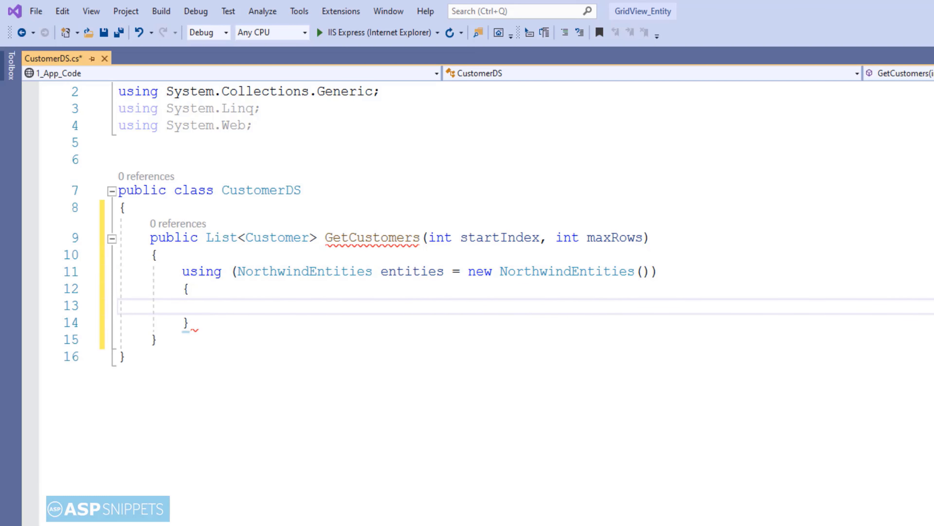
# - Return a LINQ query selecting each customer from entities.Customers
pyautogui.write('return')
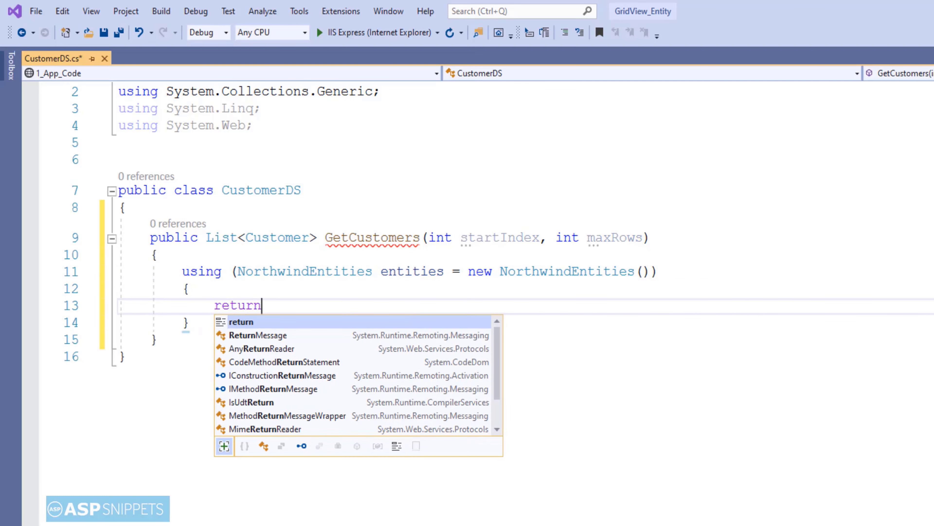
pyautogui.write('(from')
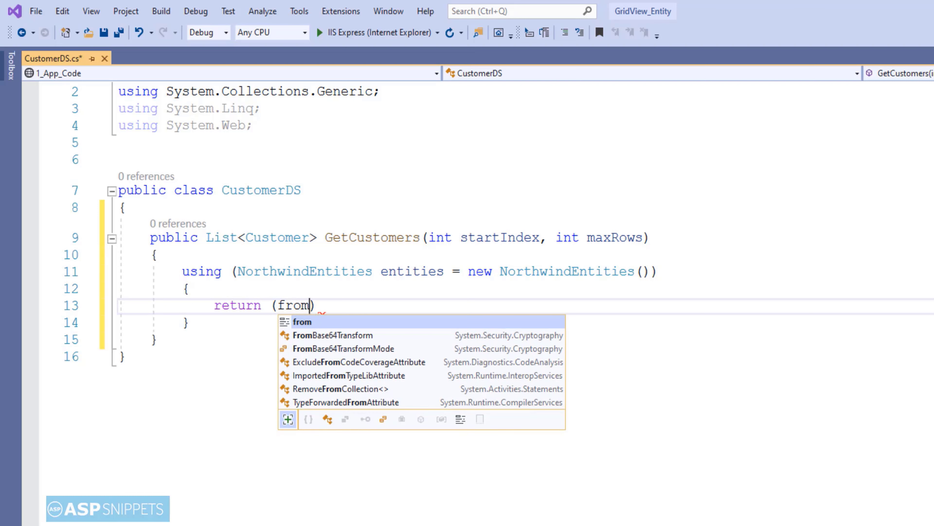
pyautogui.write('custo')
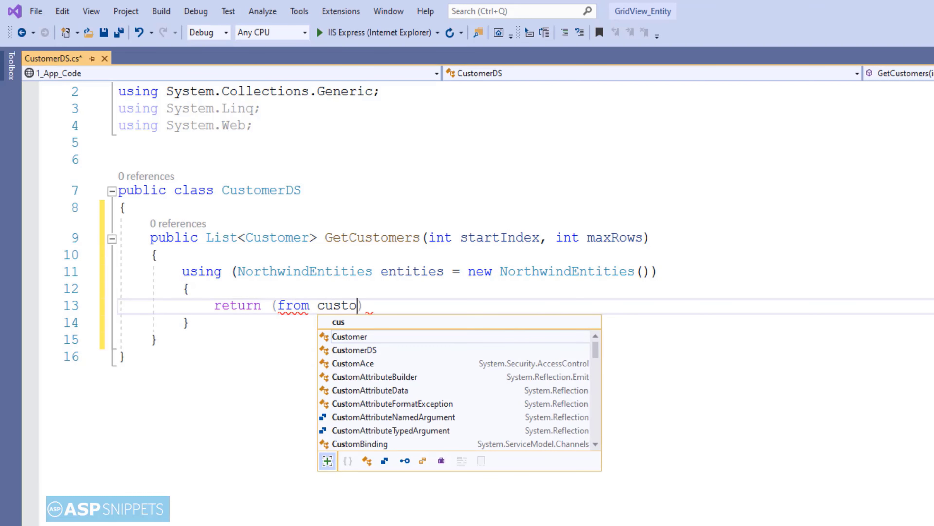
pyautogui.write('mer in en')
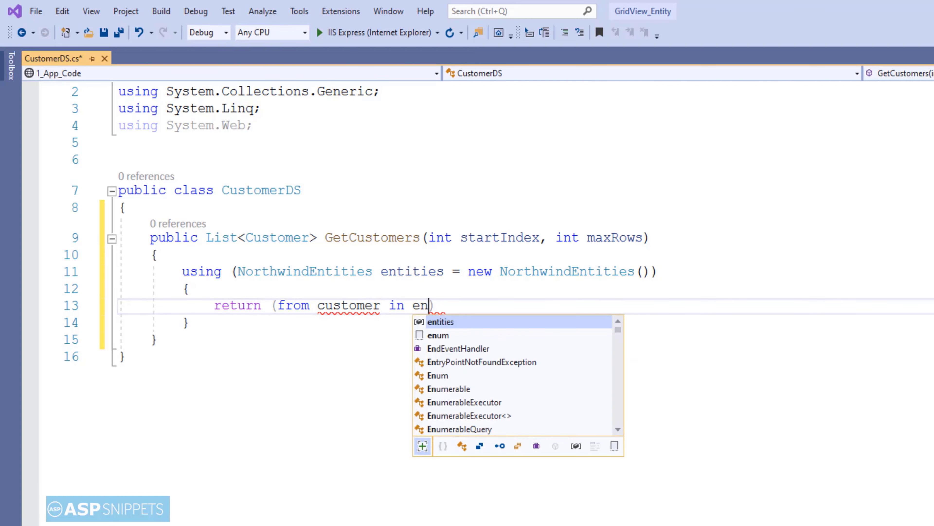
pyautogui.write('titi')
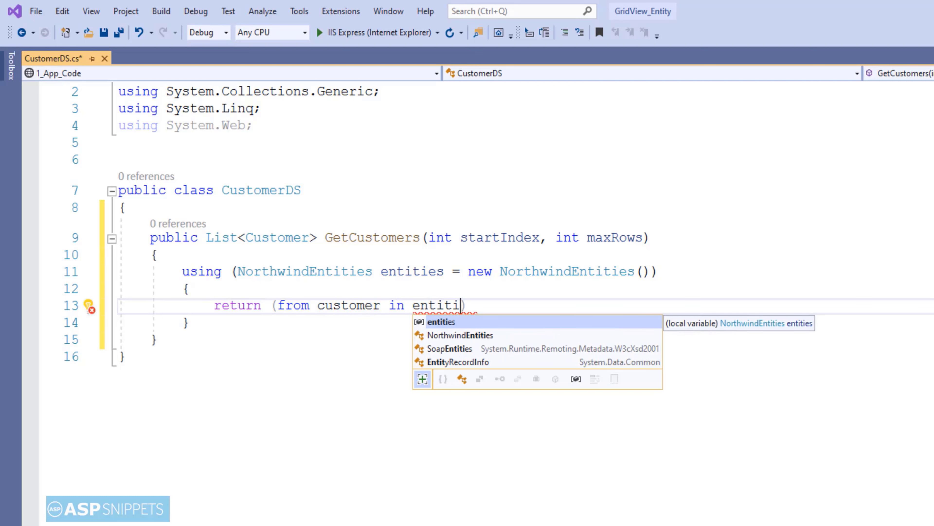
pyautogui.write('.Customer')
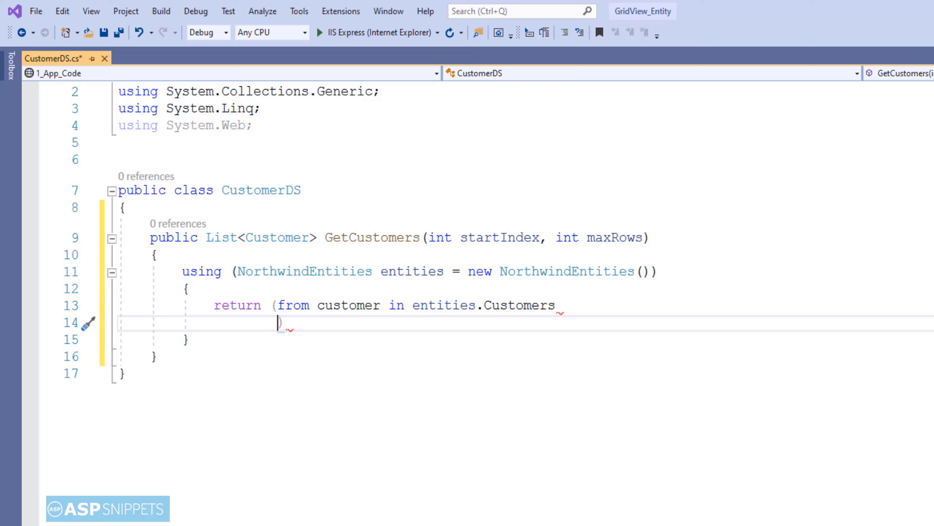
pyautogui.write('select customer')
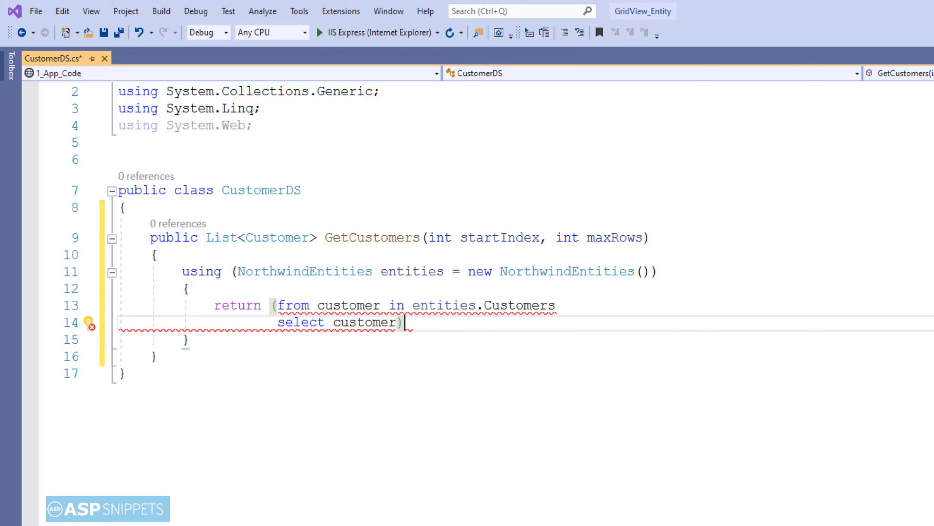
# - Chain OrderBy(customer.CustomerID), Skip(startIndex), Take(maxRows) and ToList() onto the query
pyautogui.write('.ord')
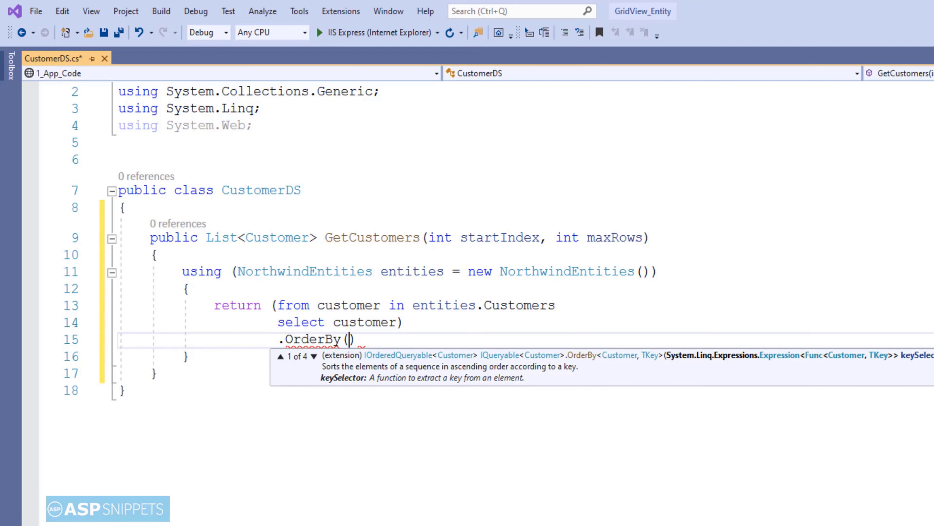
pyautogui.write('customer =>')
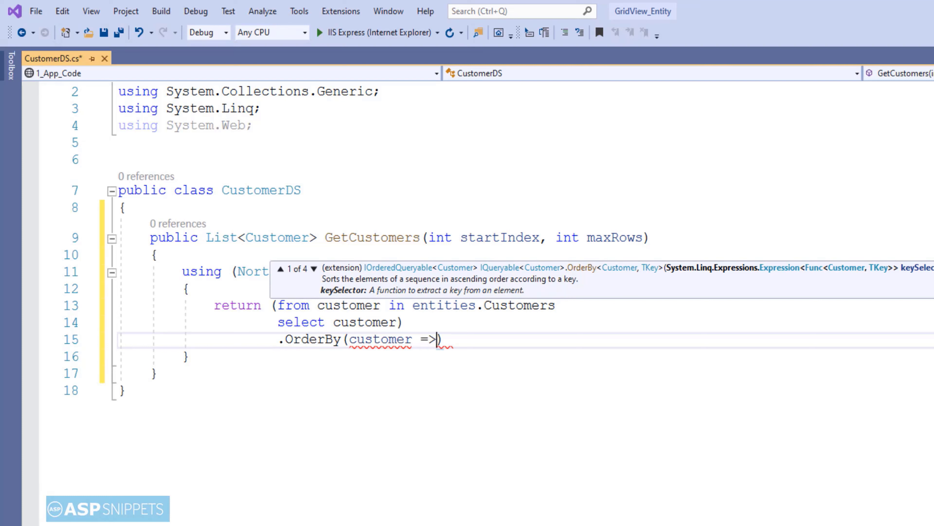
pyautogui.write('customer.')
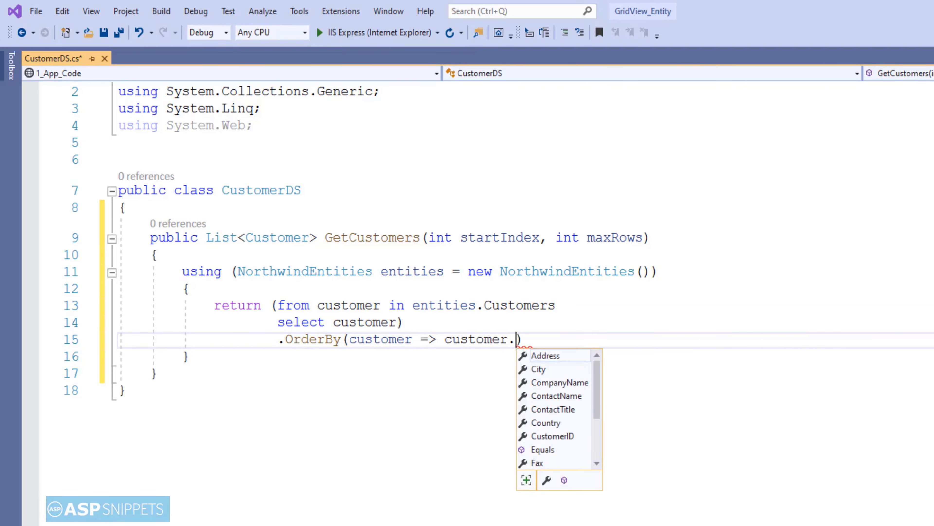
pyautogui.write('cu')
pyautogui.write('.')
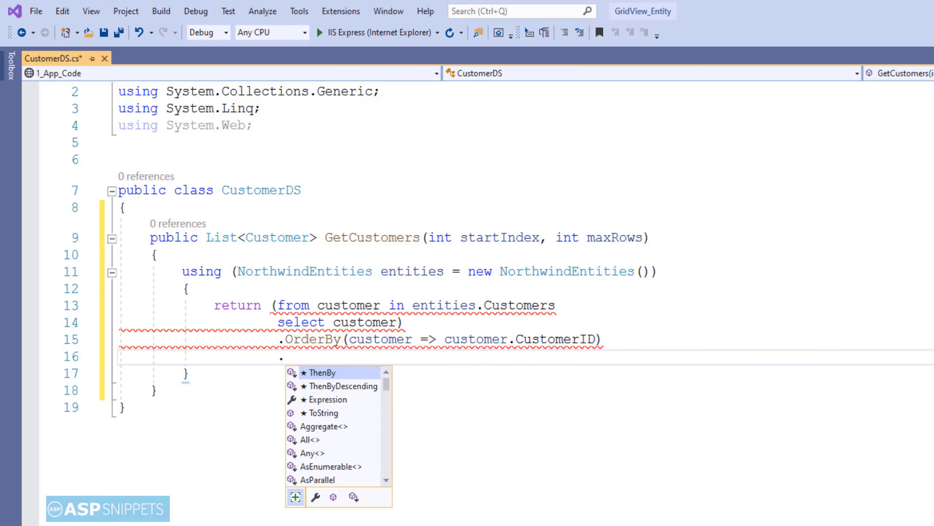
pyautogui.write('Skip (')
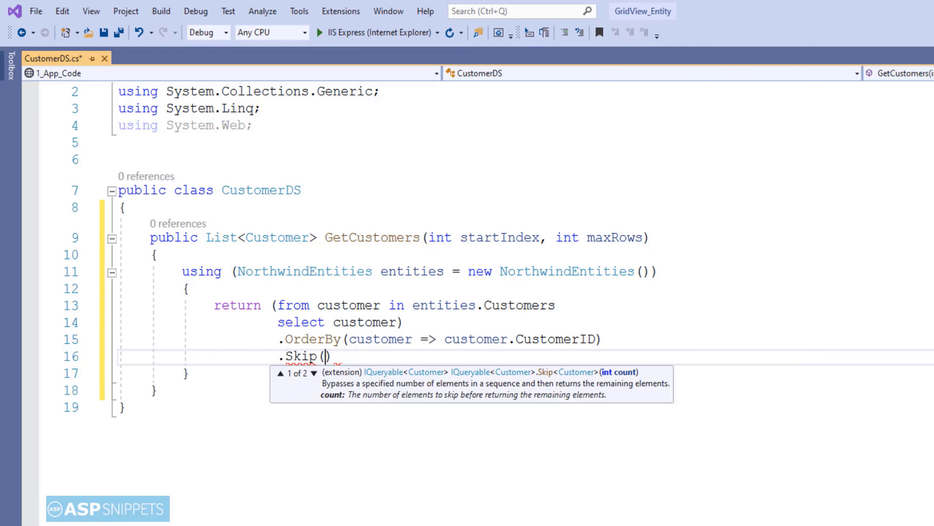
pyautogui.write('startIndex')
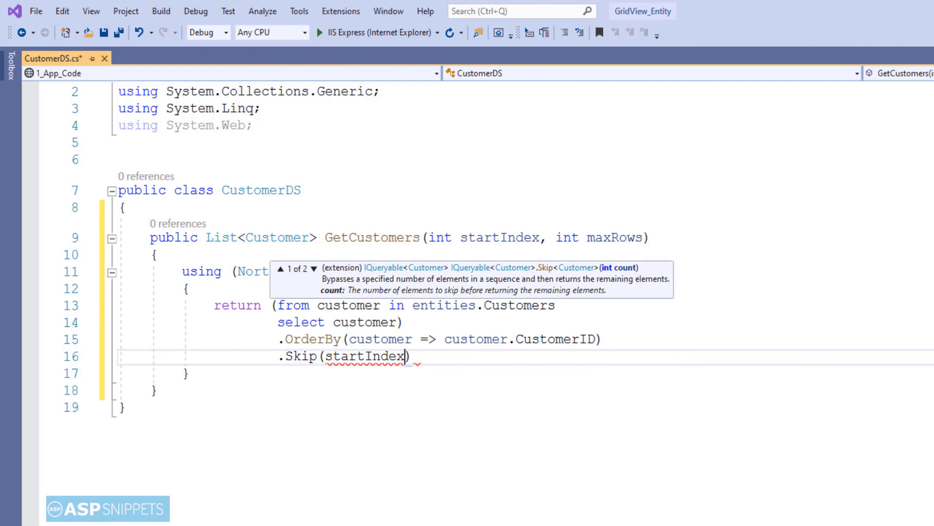
pyautogui.write('.Take')
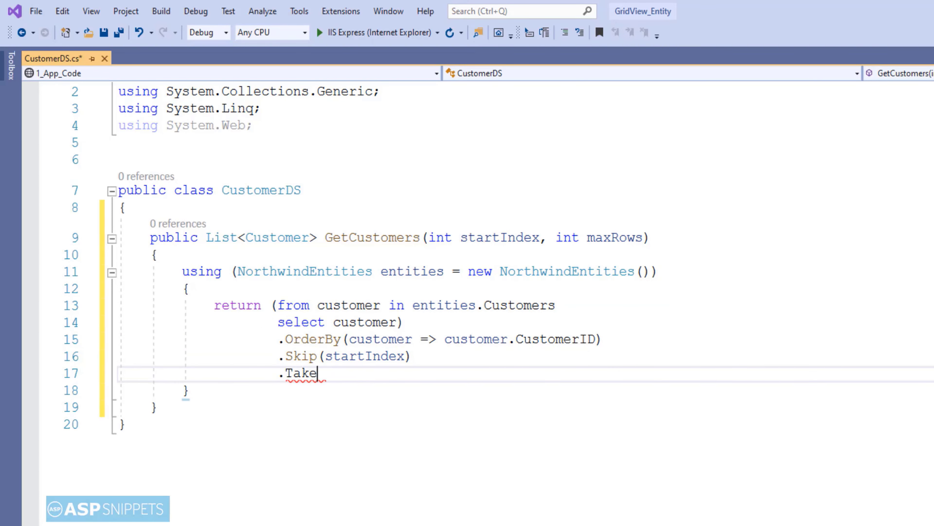
pyautogui.write('(maxRows')
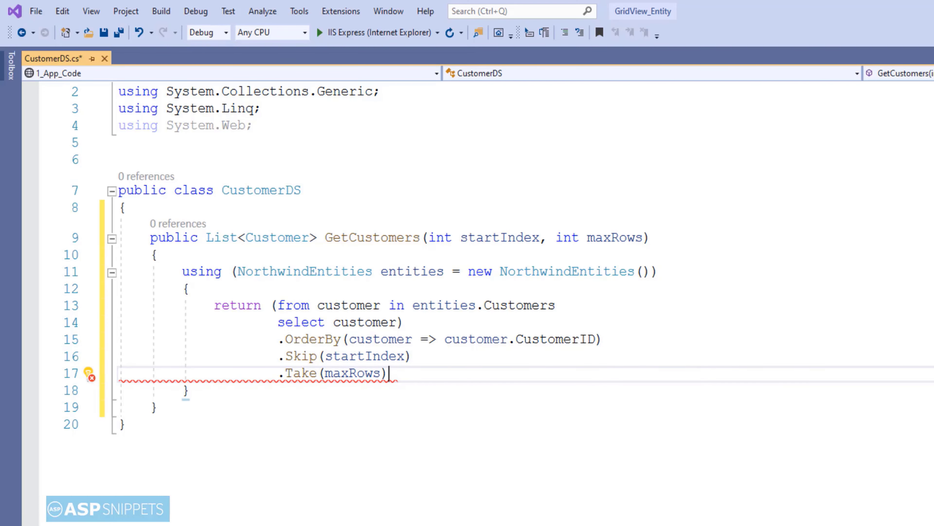
pyautogui.write('.tol')
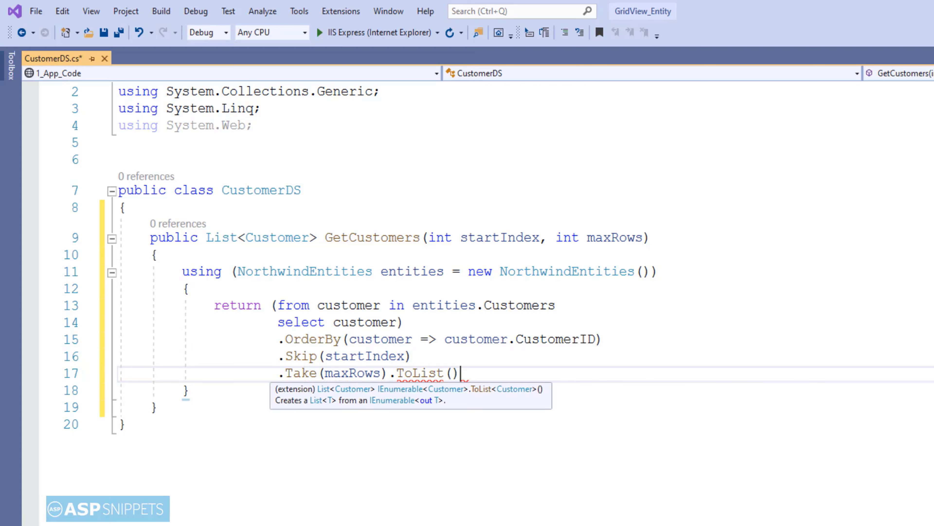
pyautogui.write(';')
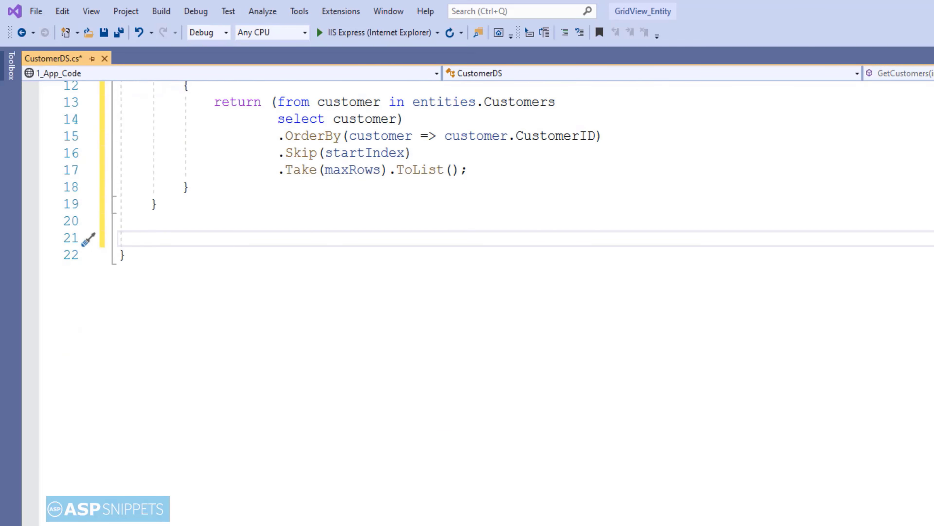
# - Declare public int GetCustomersCount() with a using block creating a new NorthwindEntities context
pyautogui.write('public')
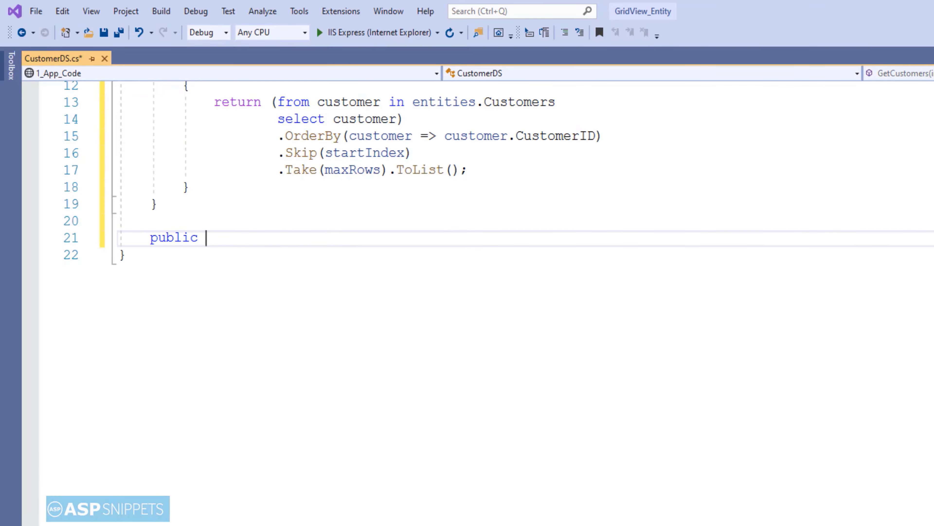
pyautogui.write('int GetCusto')
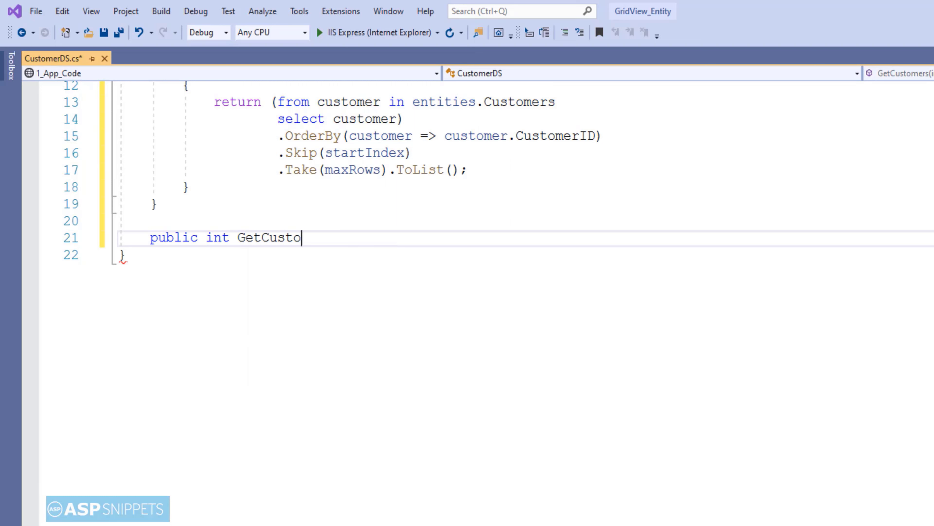
pyautogui.write('mersCount(')
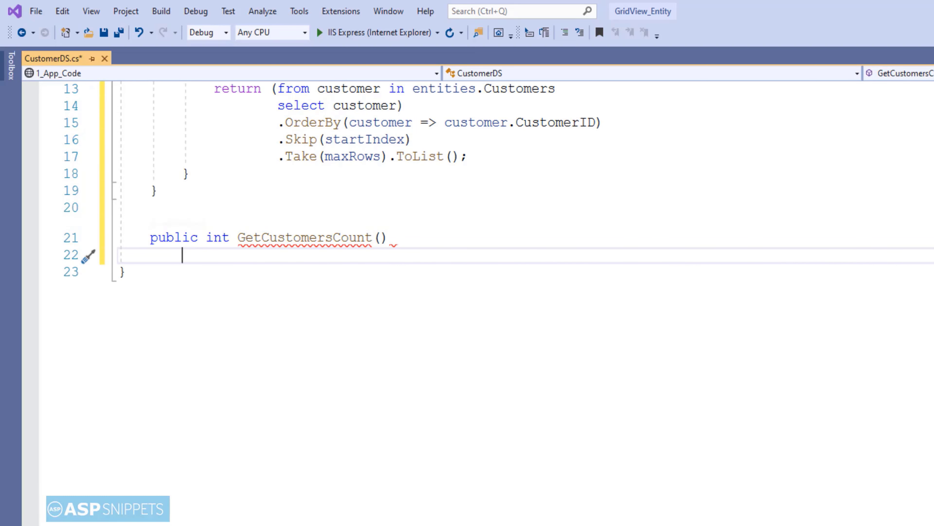
pyautogui.write('using (n')
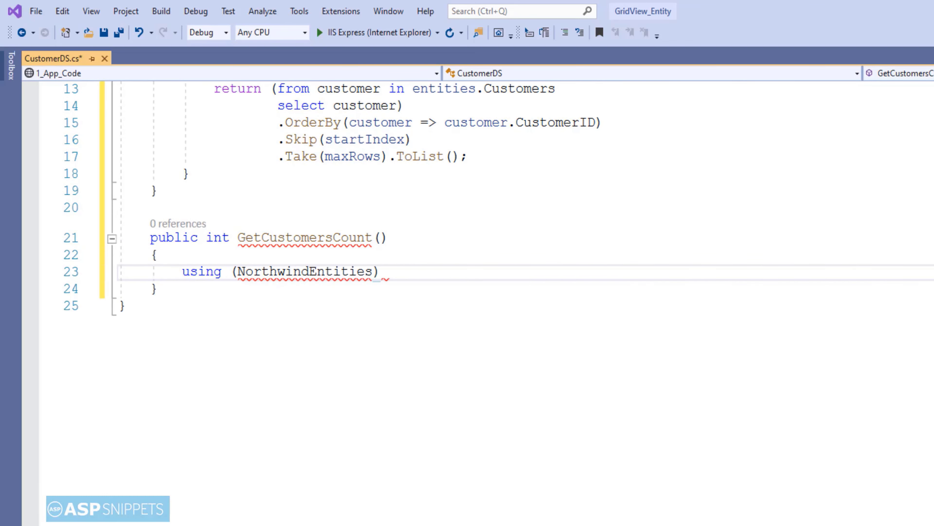
pyautogui.write('entities')
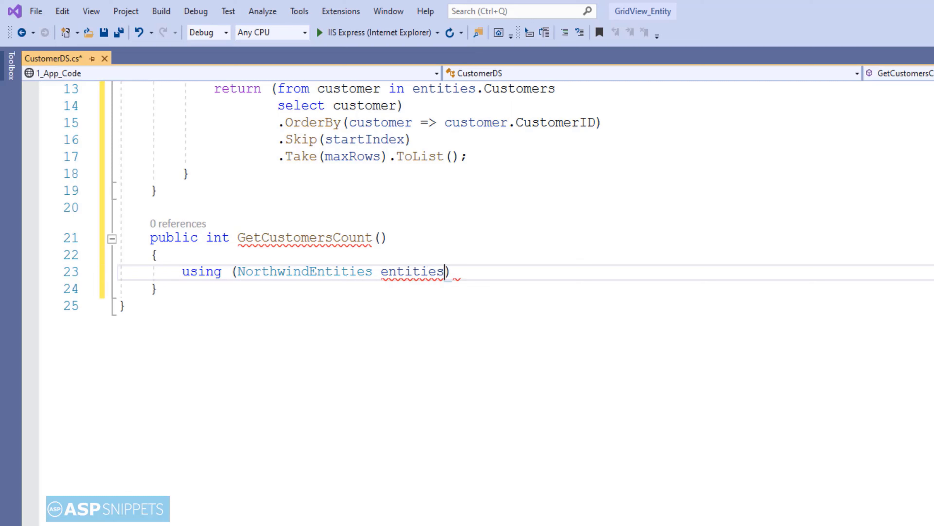
pyautogui.write('= new')
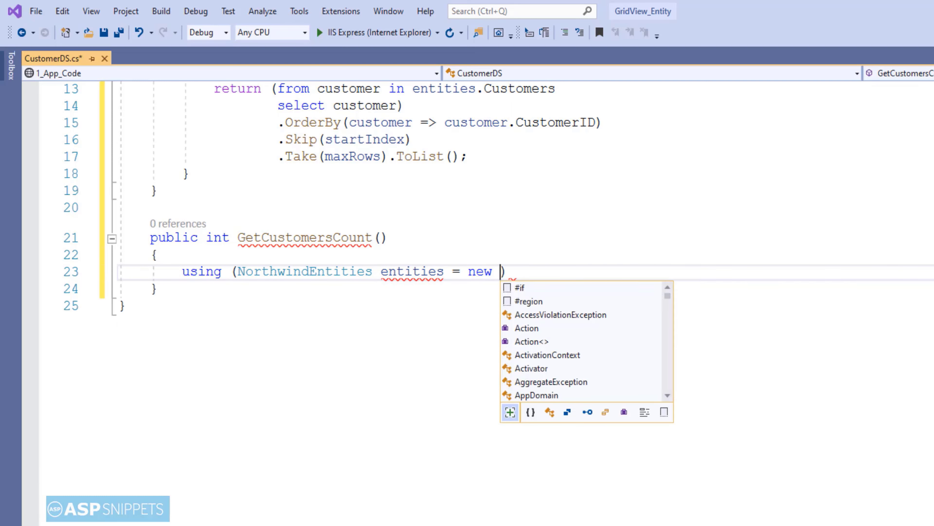
pyautogui.write('NorthwindEntities()')
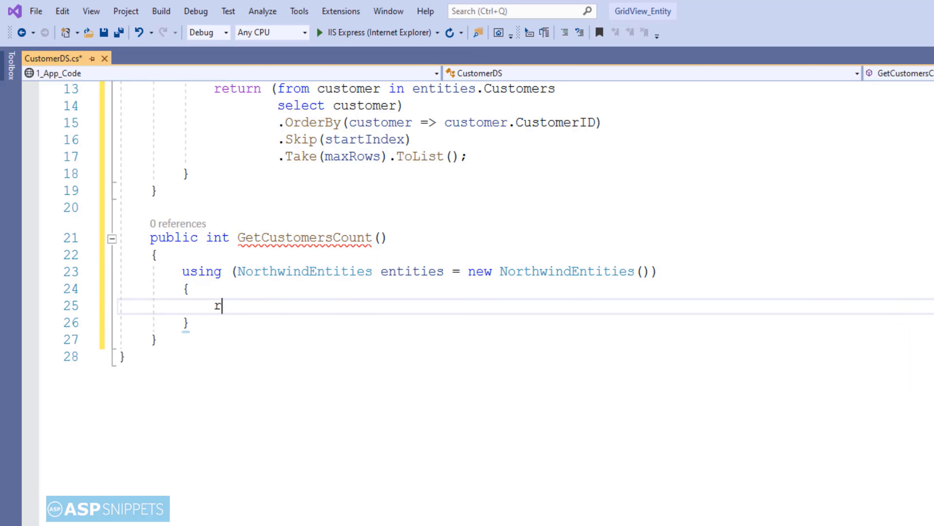
# - Return entities.Customers.Count() from GetCustomersCount and save CustomerDS.cs
pyautogui.write('eturn entities.custom')
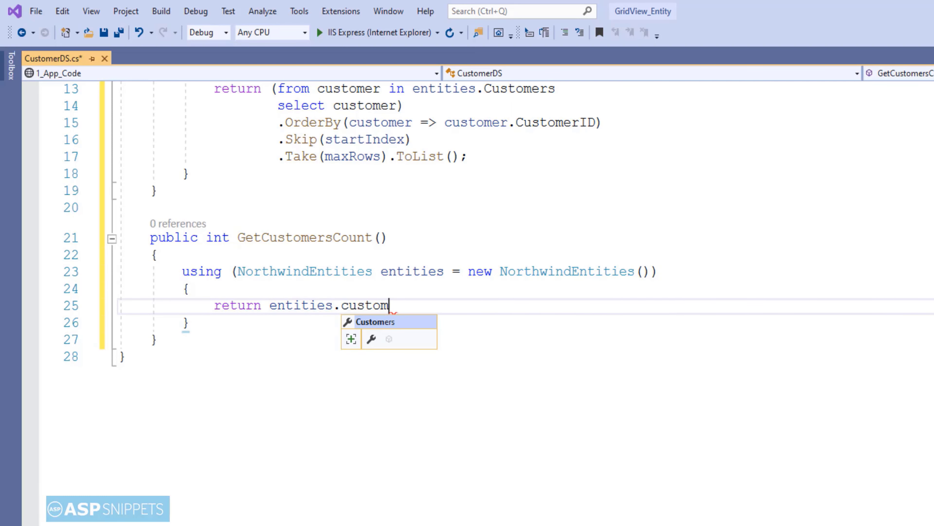
pyautogui.write('Customers.count();')
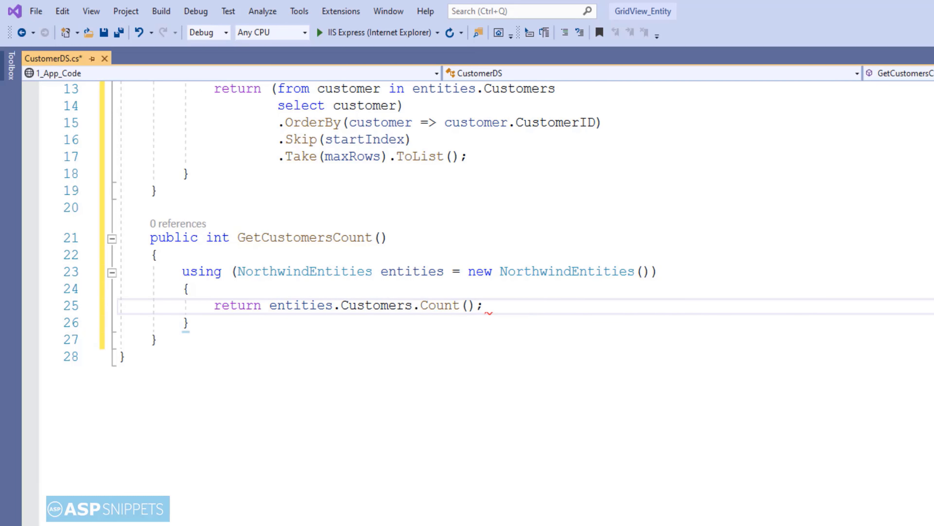
pyautogui.press('ctrl+s')
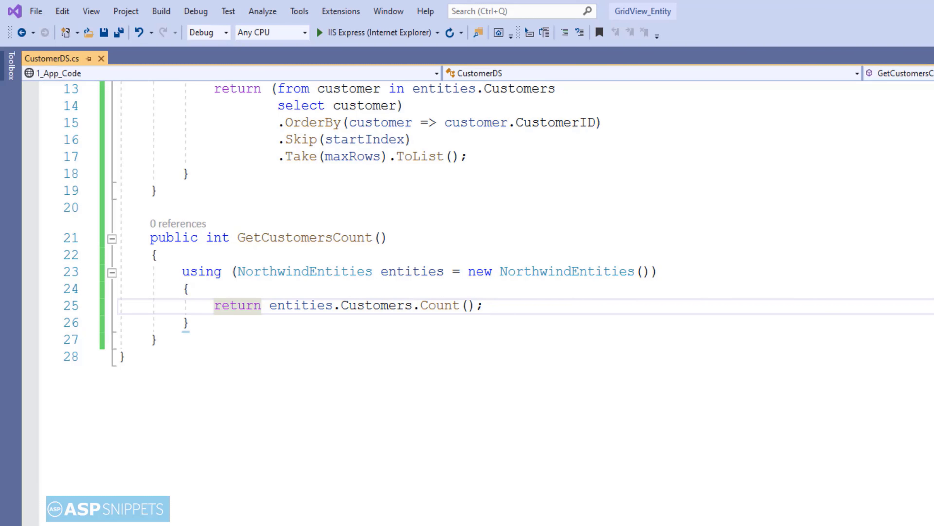
pyautogui.click(485, 305)
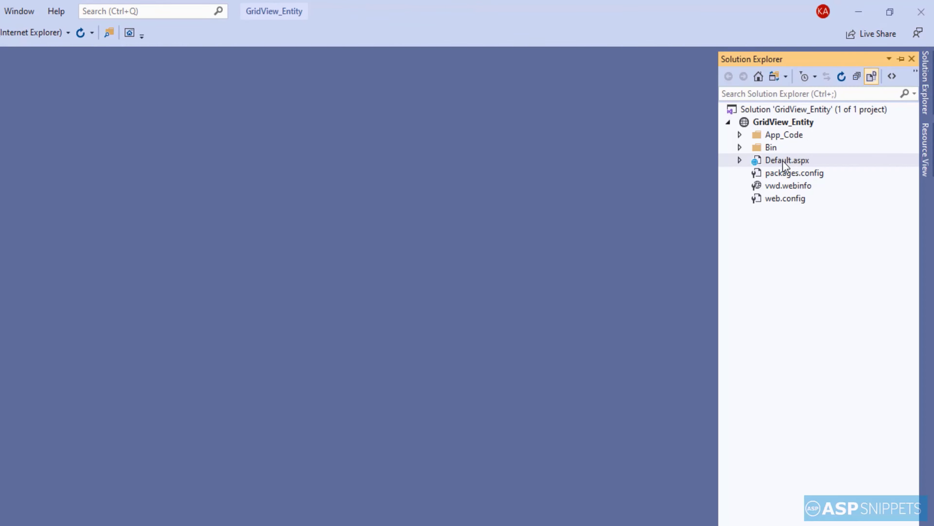
# - In Default.aspx's form, begin an asp:GridView with ID gvCustomers and runat server
pyautogui.doubleClick(787, 160)
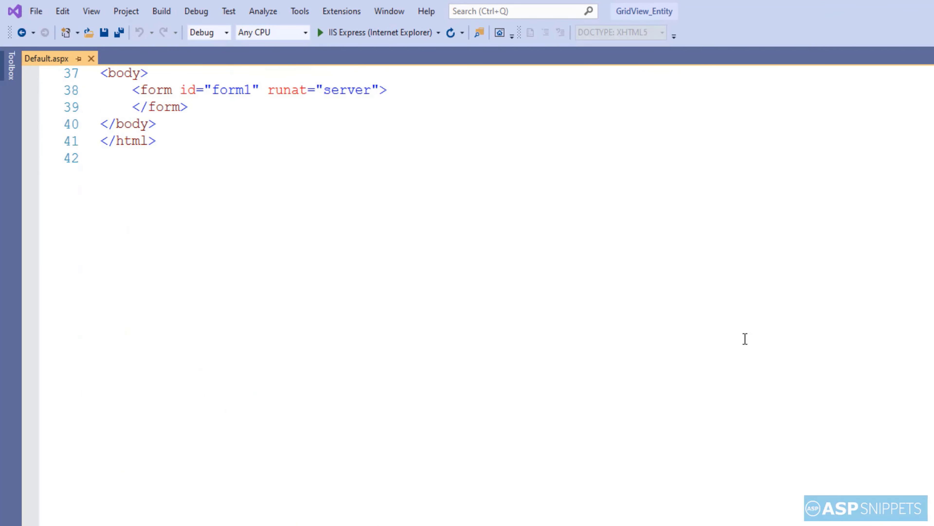
pyautogui.press('enter')
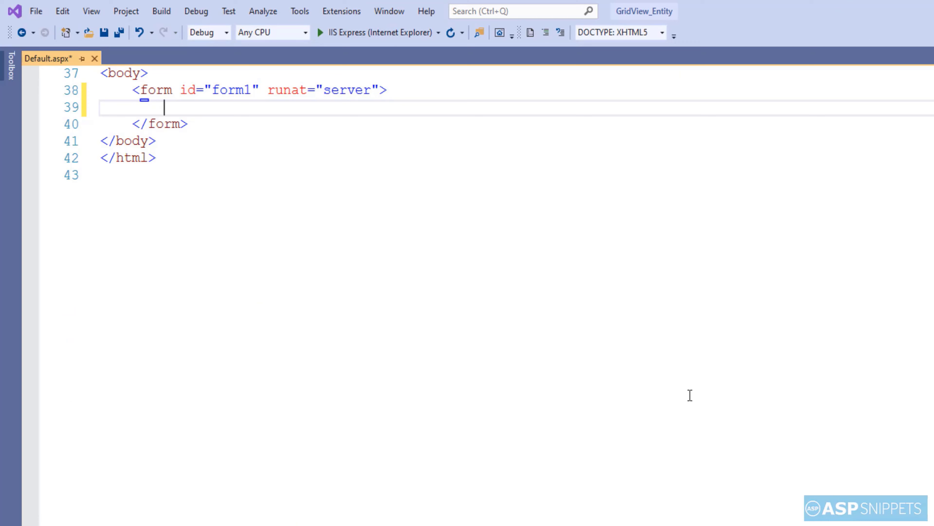
pyautogui.write('<asp:GridView')
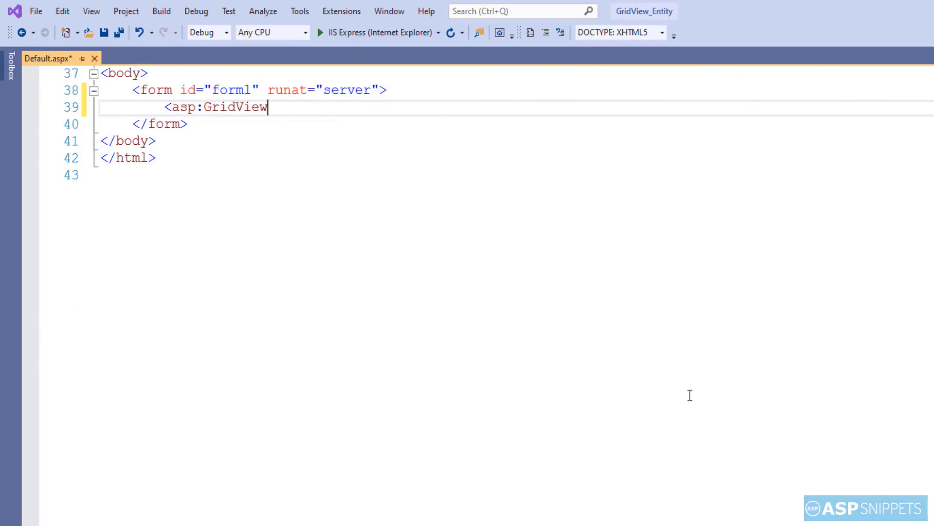
pyautogui.write('ID="gvCu"')
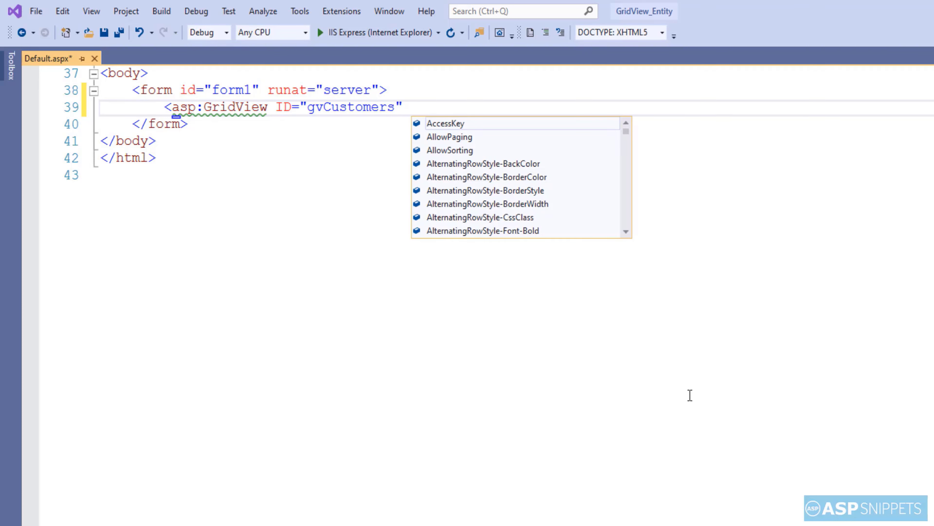
pyautogui.write('runat="server')
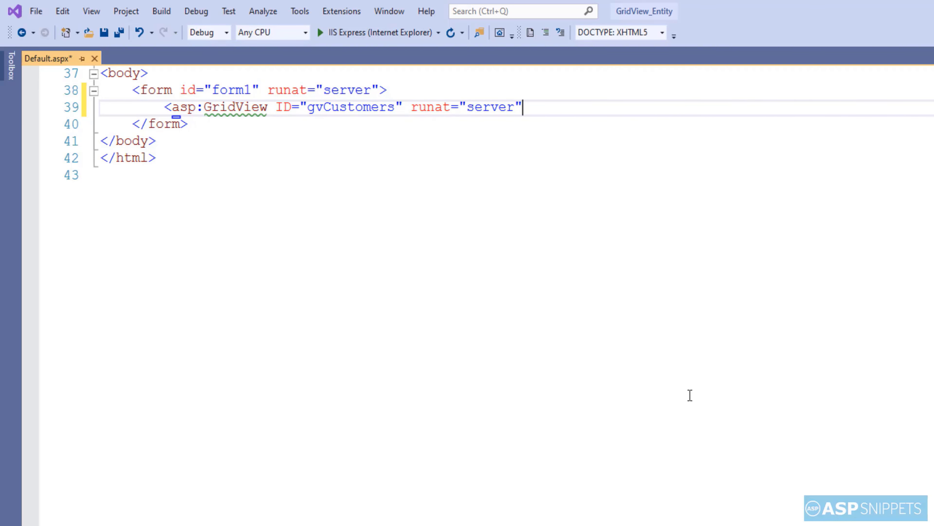
# - Set AutoGenerateColumns false and PageSize 10 on the gvCustomers GridView
pyautogui.write('auto')
pyautogui.write('p')
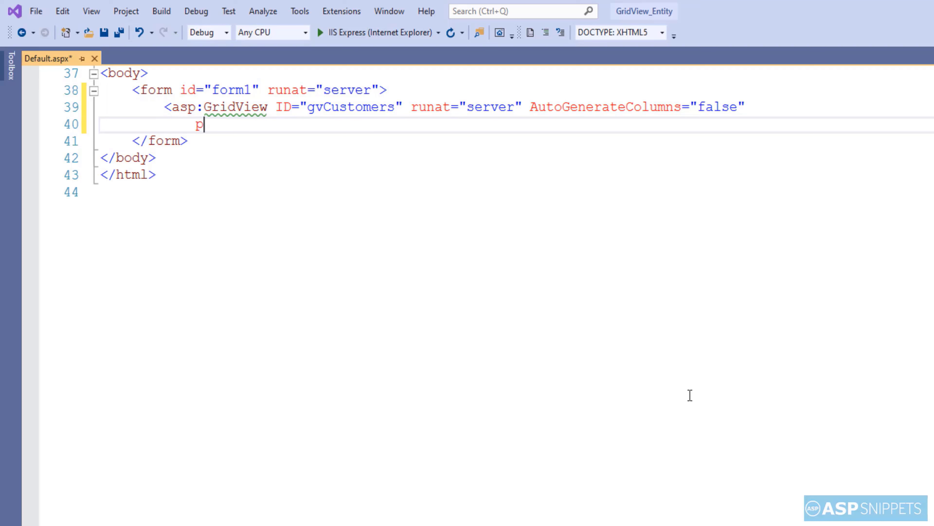
pyautogui.write('ageSize')
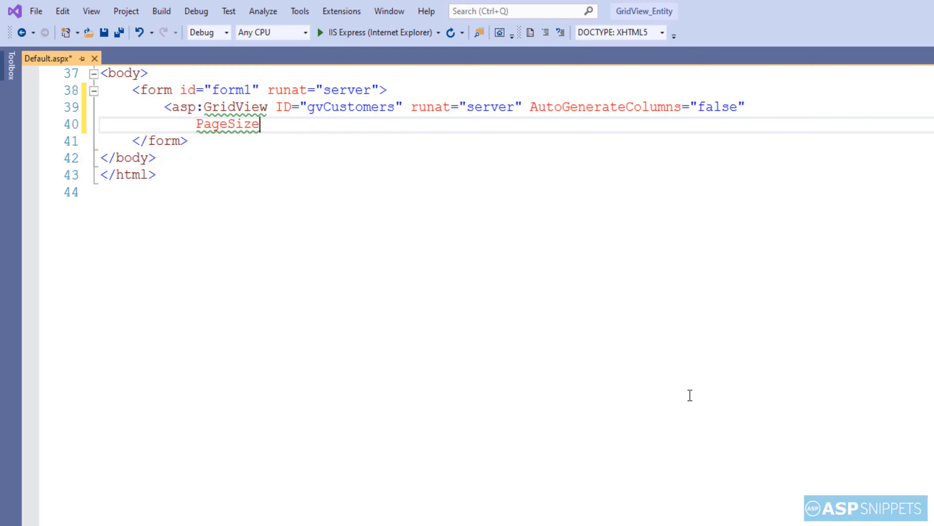
pyautogui.write('="10" a')
pyautogui.write('<asp:BoundField DataField="Custo')
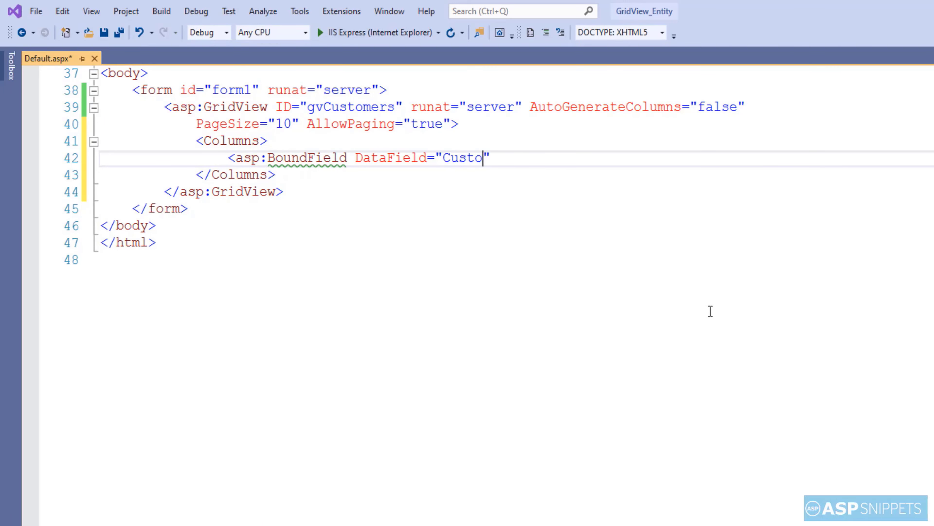
# - Add a CustomerId BoundField with header text Customer Id and duplicate its line
pyautogui.write('merId" headert')
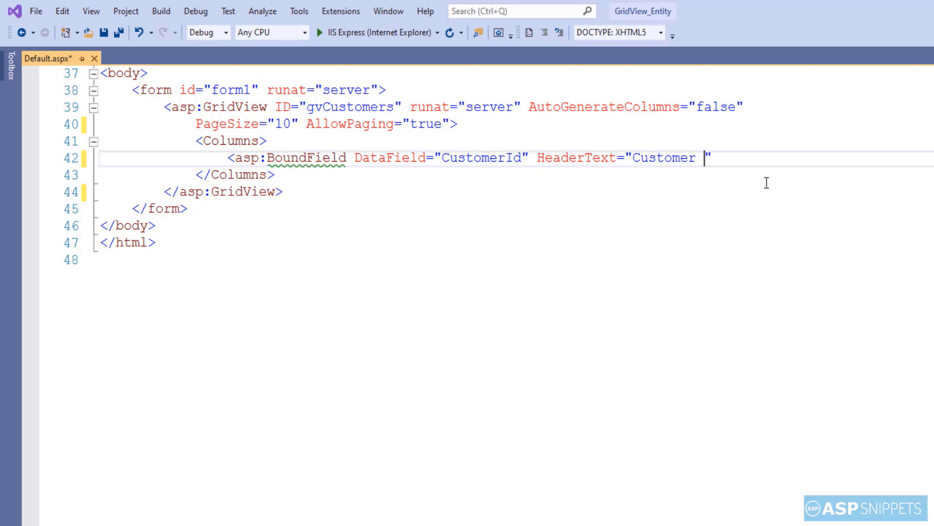
pyautogui.write('Id" />')
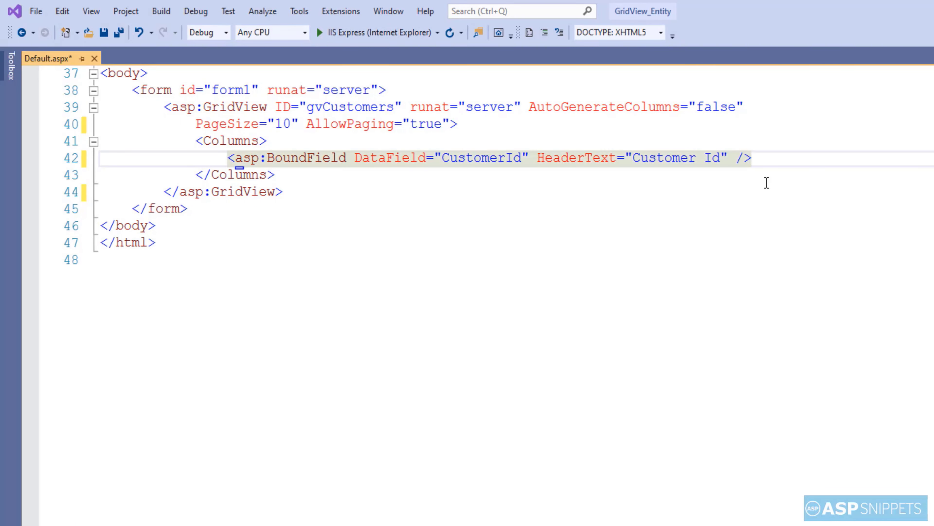
pyautogui.press('Enter')
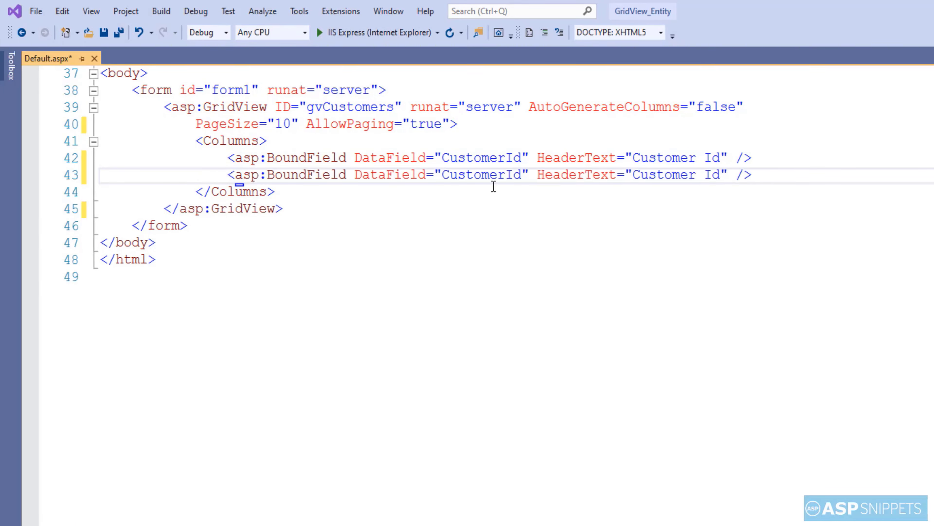
# - Add BoundField columns for Contact Name, City and Country
pyautogui.write('ContactNa')
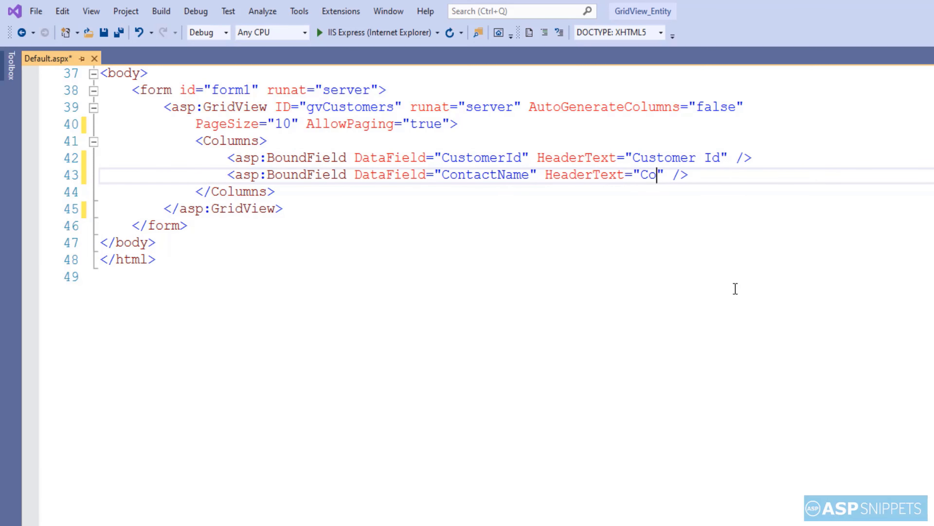
pyautogui.write('ntact Name')
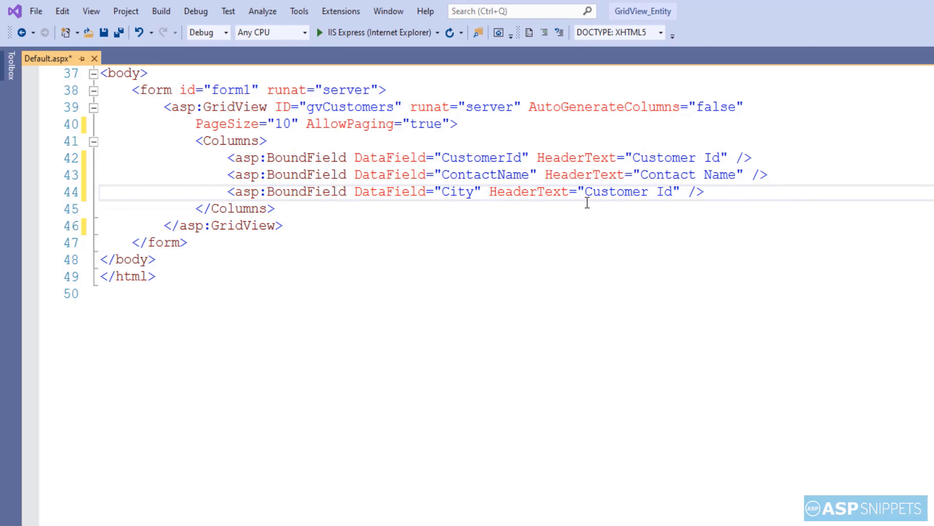
pyautogui.write('City')
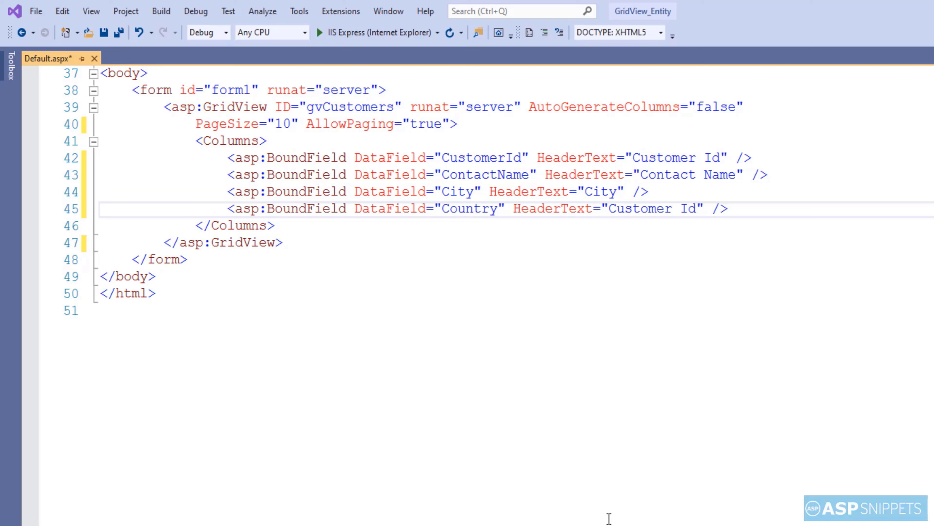
pyautogui.write('Country')
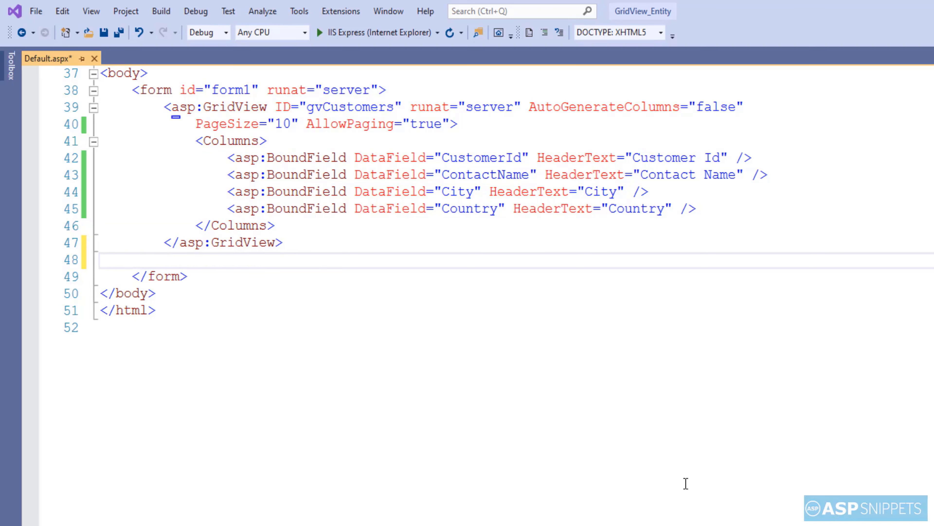
# - Start an asp:ObjectDataSource with ID dsCustomers, runat server and EnablePaging true
pyautogui.write('<asp:ObjectDataSource ID="')
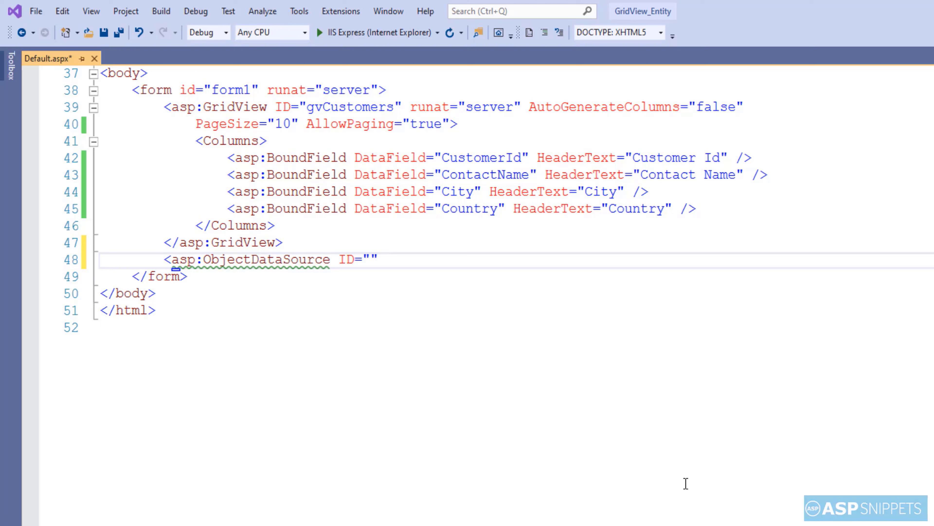
pyautogui.write('dsCustomer')
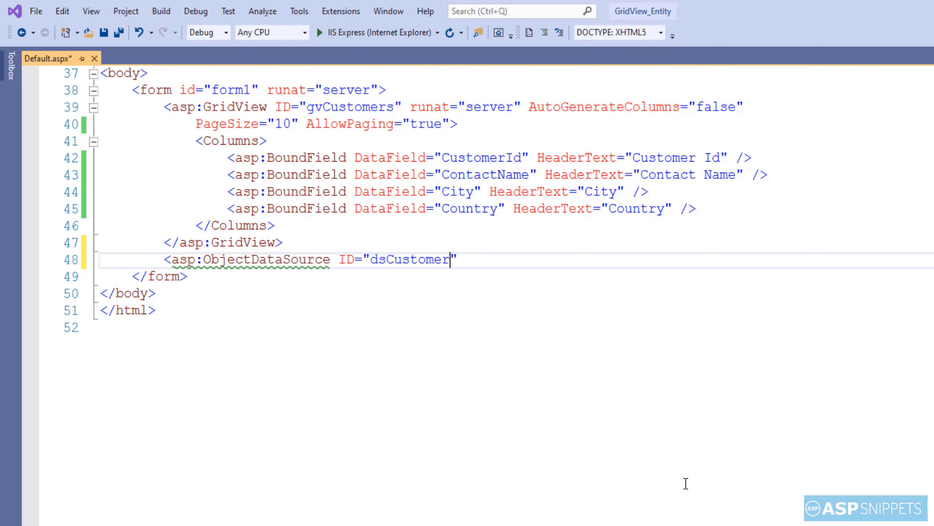
pyautogui.write('s')
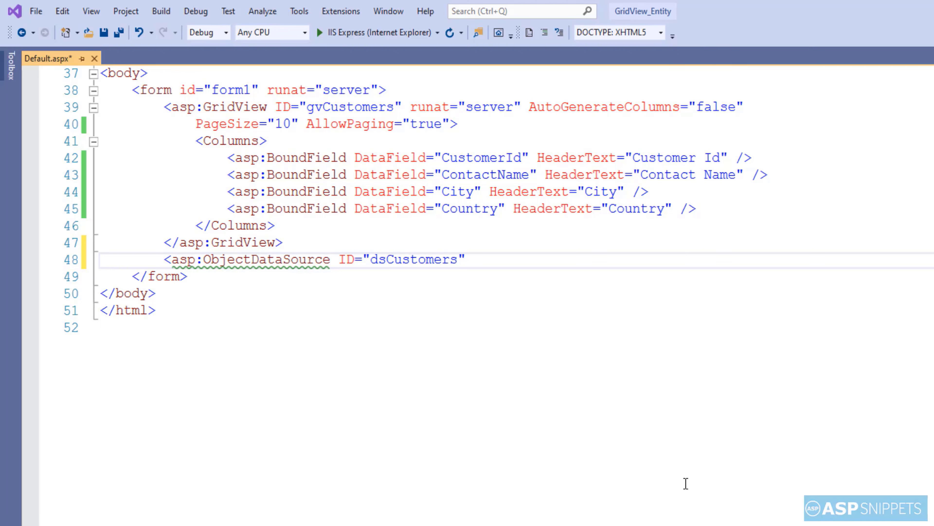
pyautogui.write('runat="server')
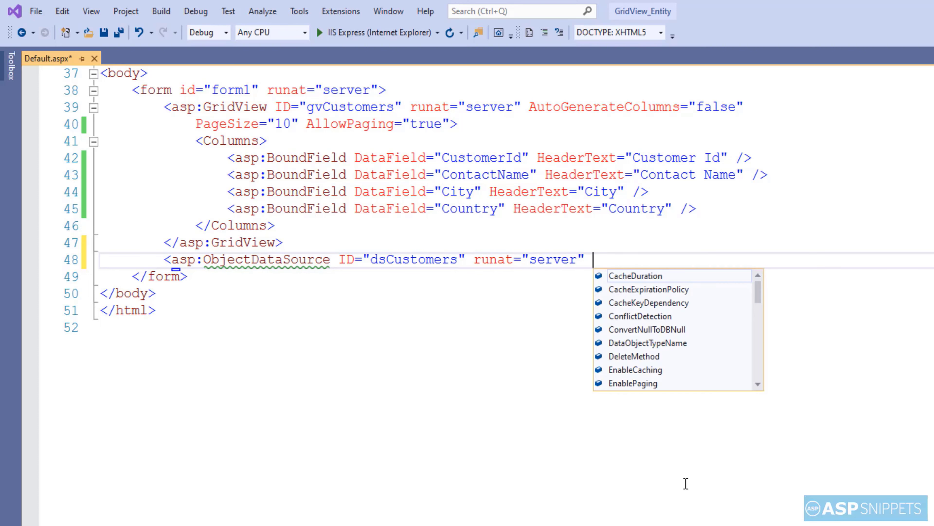
pyautogui.write('enab')
pyautogui.write('SelectMethod="')
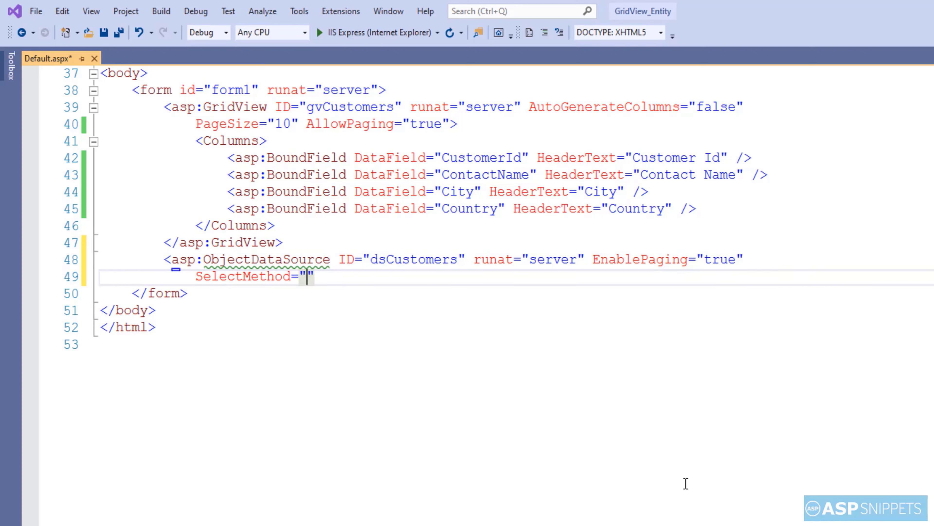
# - Set SelectMethod to GetCustomers and SelectCountMethod to GetCustomersCount
pyautogui.write('Get')
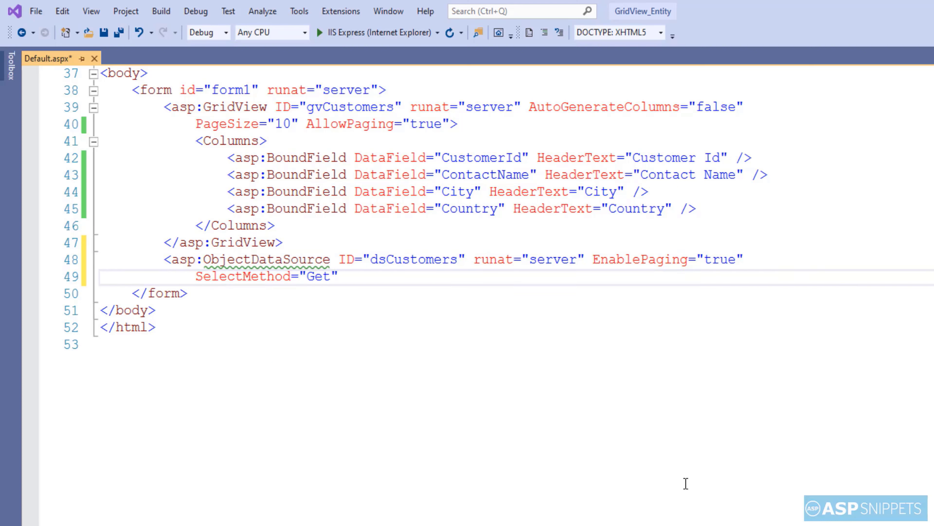
pyautogui.write('Customers')
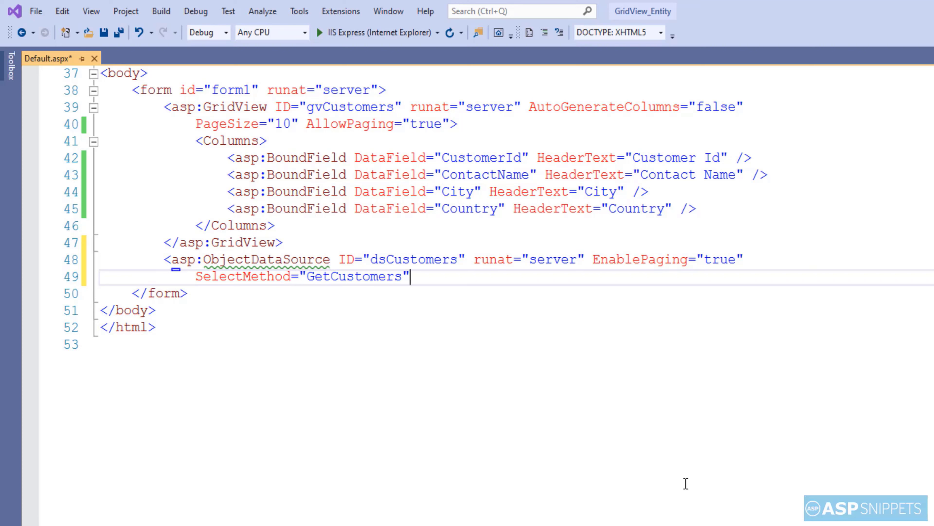
pyautogui.write('se')
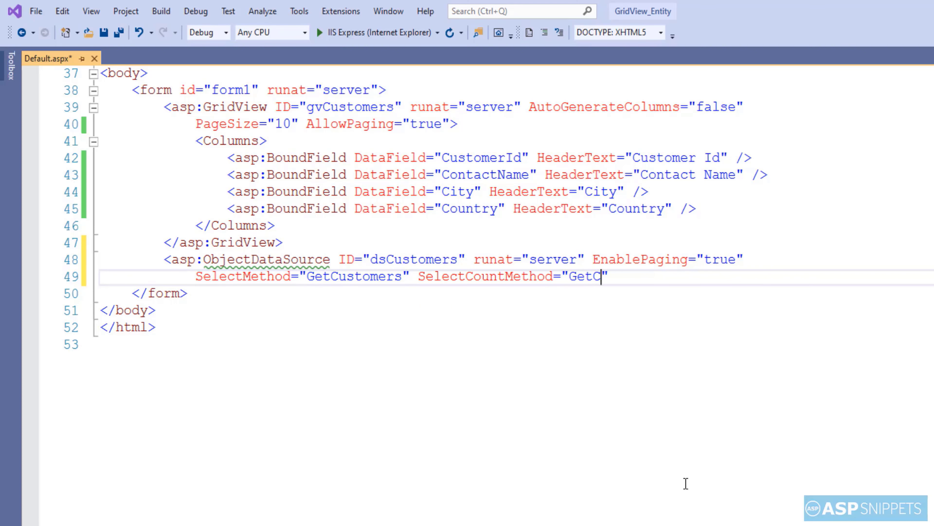
pyautogui.write('ustomersCount')
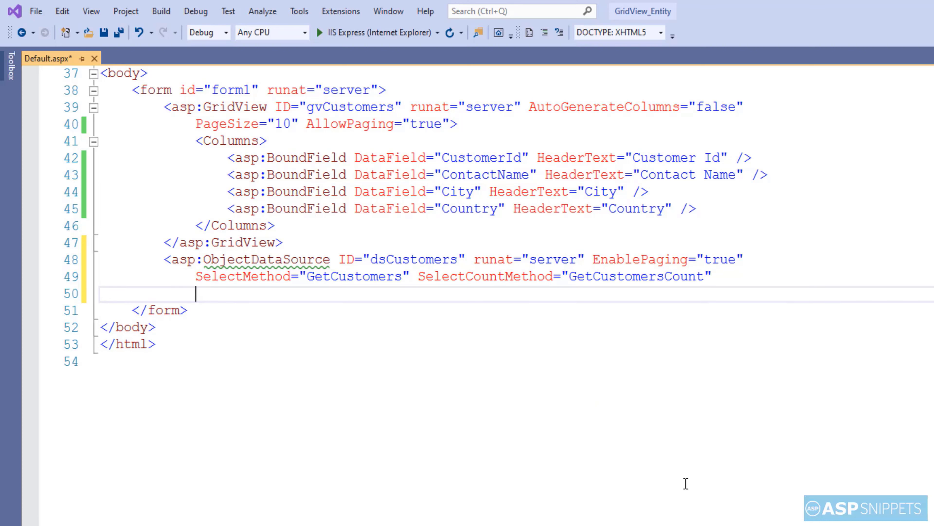
# - Set TypeName to CustomerDS and begin the maxRows maximum-rows parameter name
pyautogui.write('Typ')
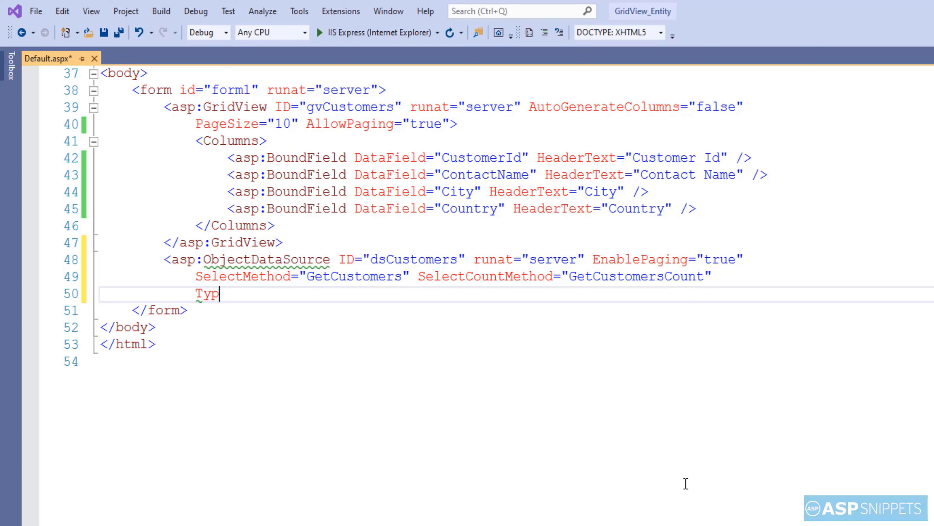
pyautogui.write('eName=""')
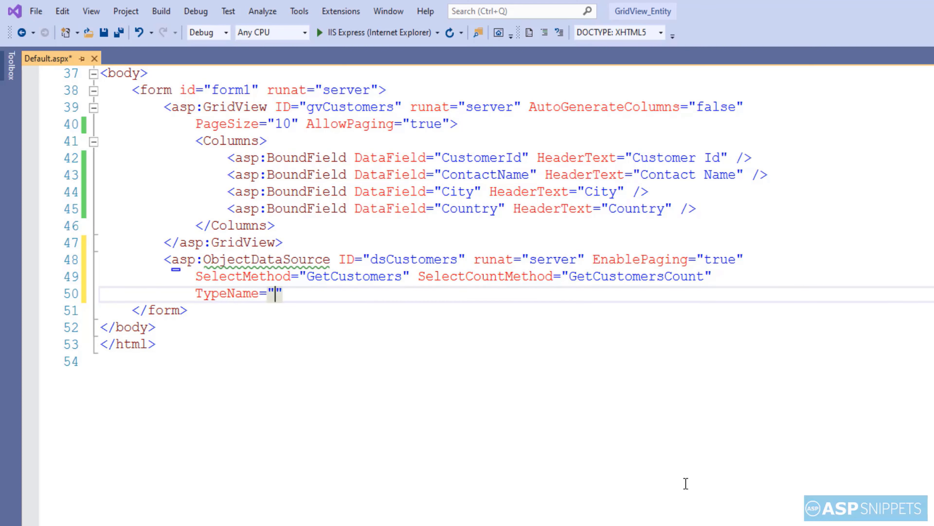
pyautogui.write('Customer')
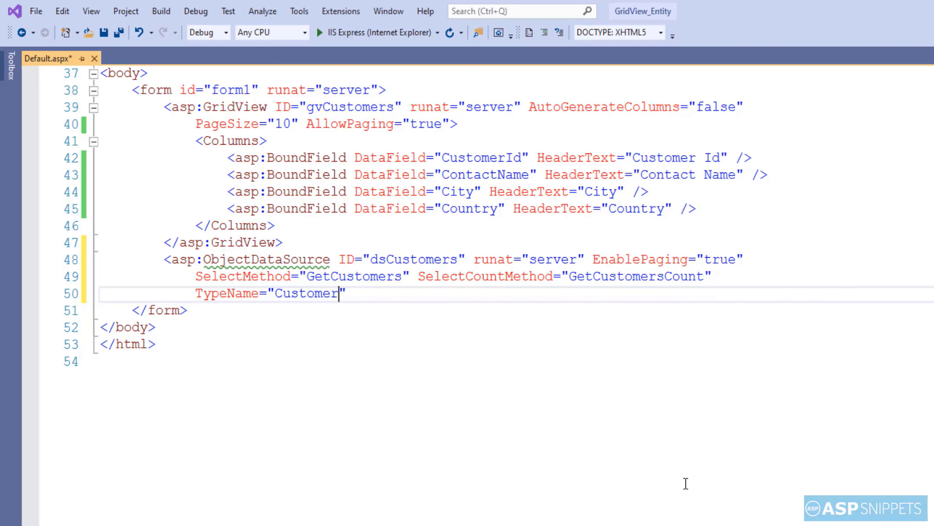
pyautogui.write('DS')
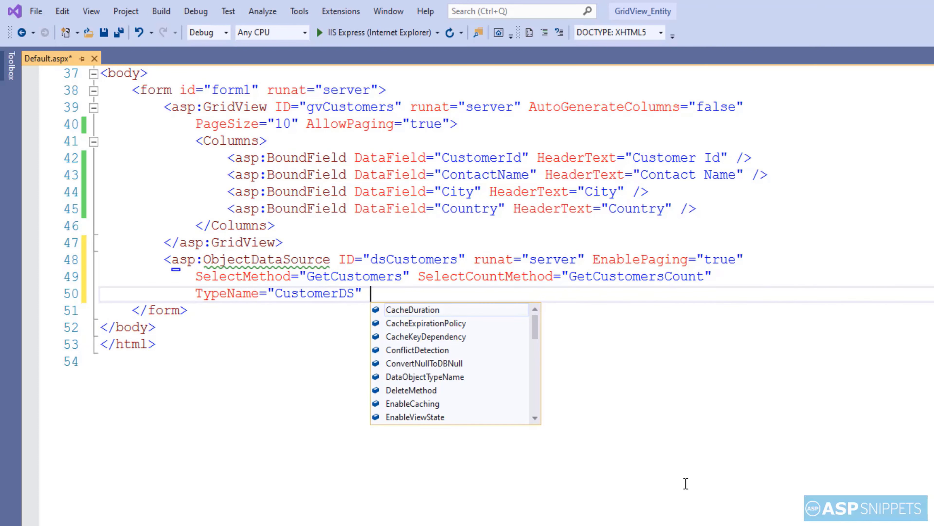
pyautogui.write('maxRows')
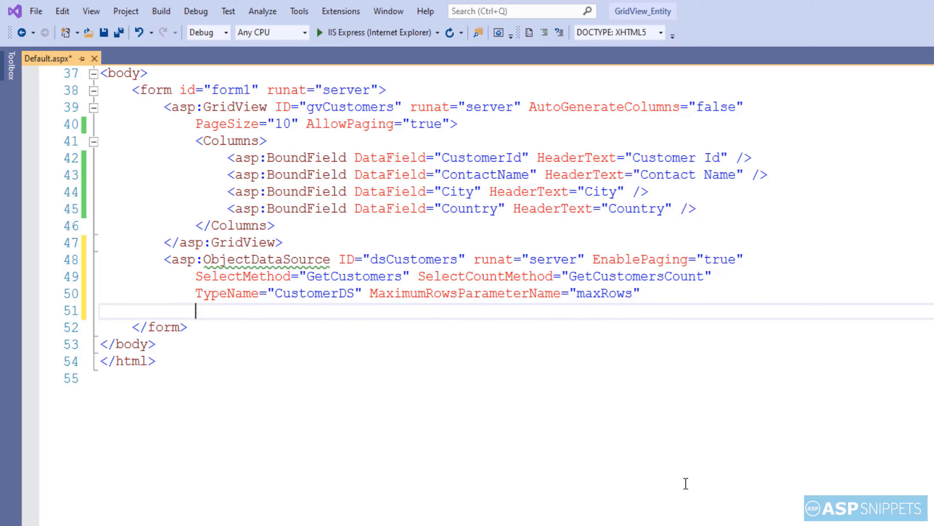
# - Set StartRowIndexParameterName to startIndex and close the ObjectDataSource element
pyautogui.write('startRowIndexParameterName="star"')
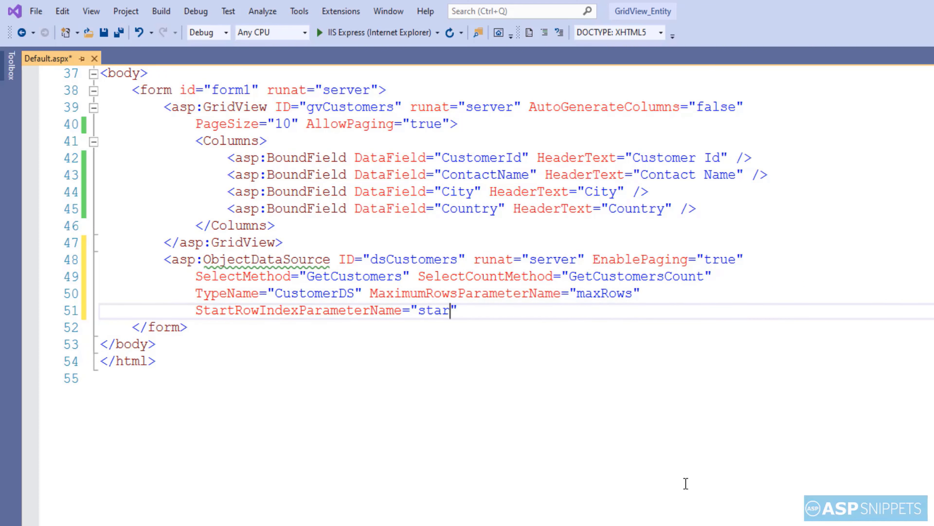
pyautogui.write('tIndex')
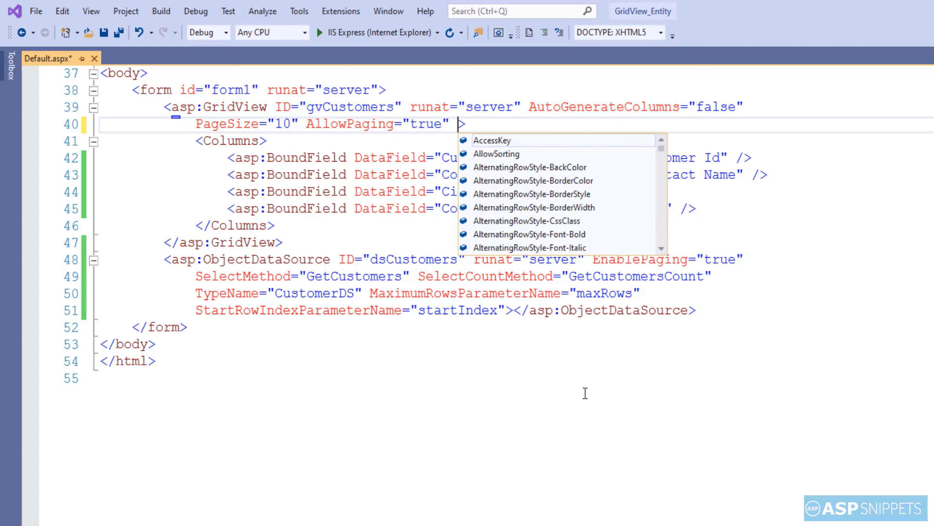
# - Add DataSourceID="dsCustomers" to the gvCustomers GridView and save the page
pyautogui.write('da')
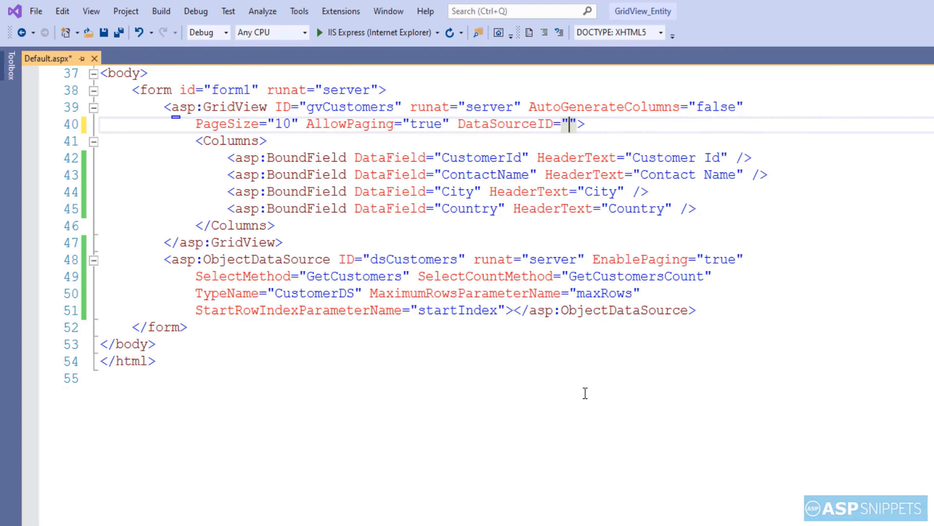
pyautogui.write('dsC')
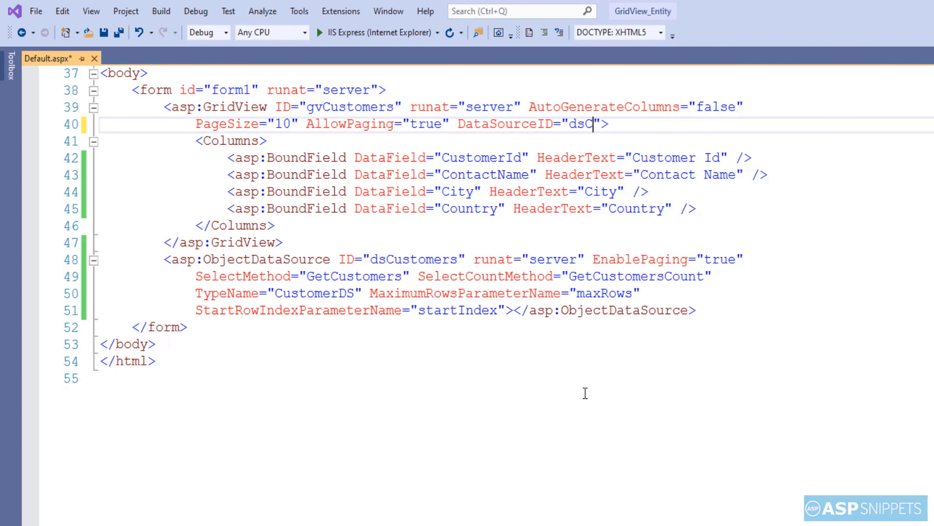
pyautogui.write('ustomers')
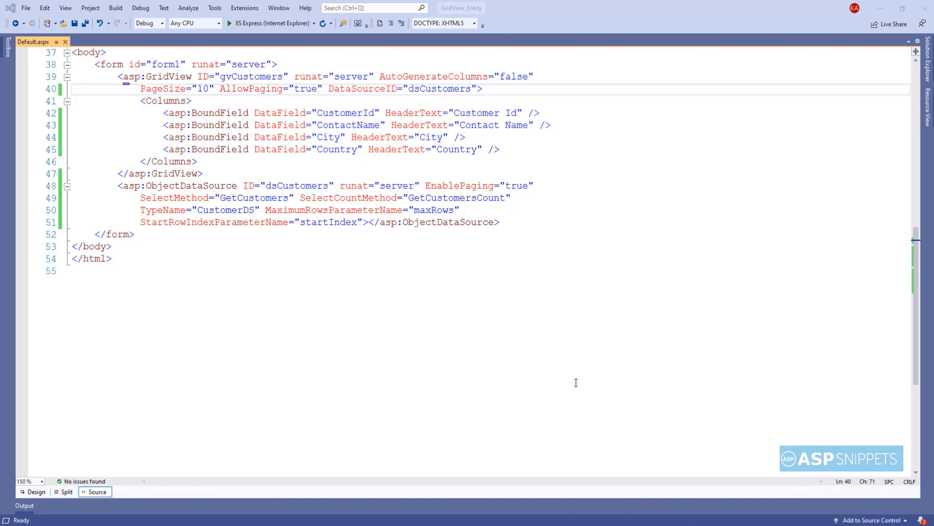
# - Run the site in Internet Explorer and go to page 3 of the customer grid
pyautogui.click(229, 24)
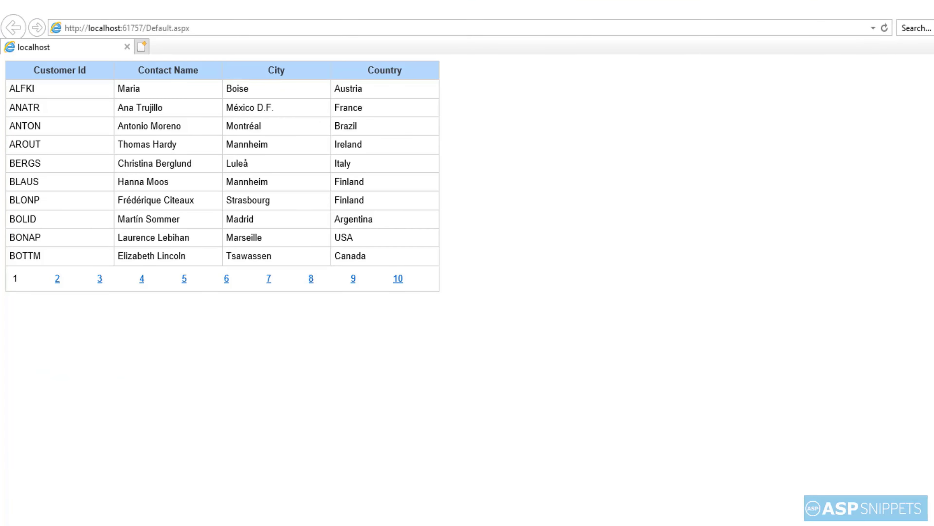
pyautogui.moveTo(242, 433)
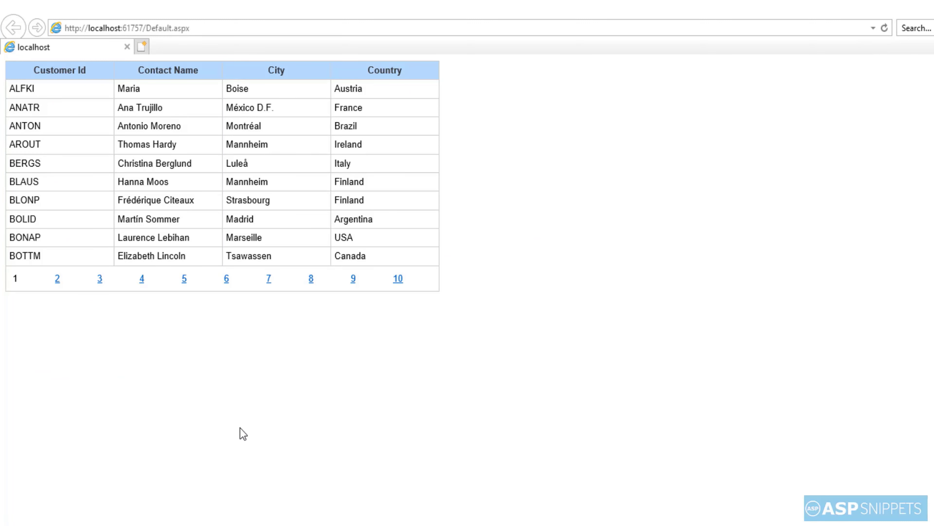
pyautogui.click(99, 278)
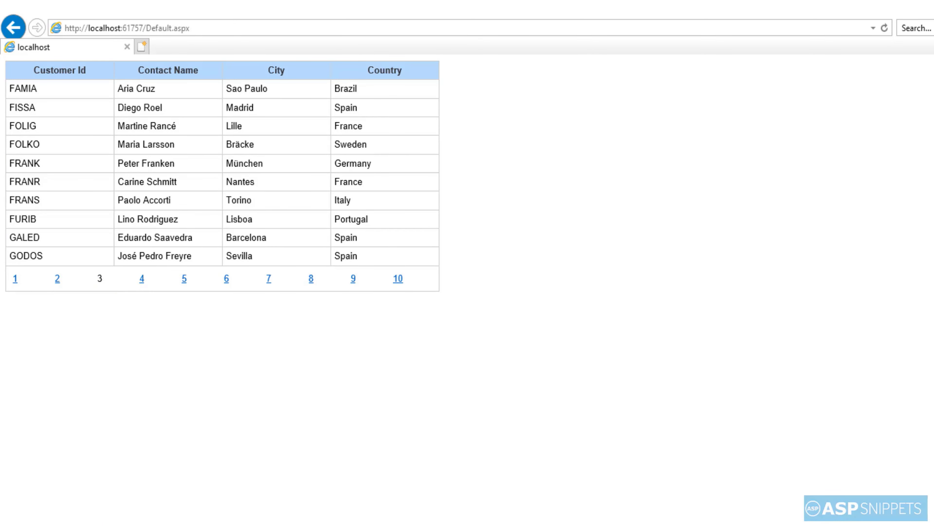